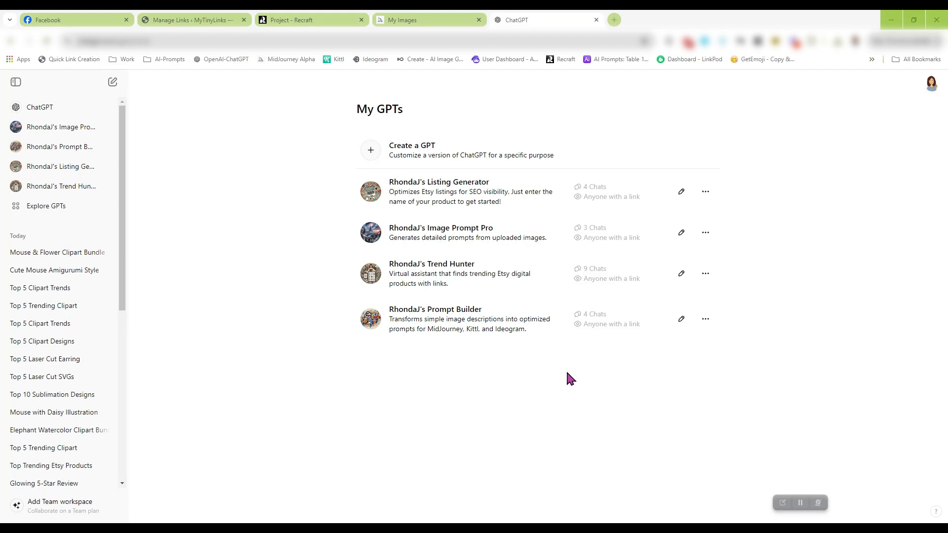
{"action": "mouse_move", "coordinate": [458, 202]}
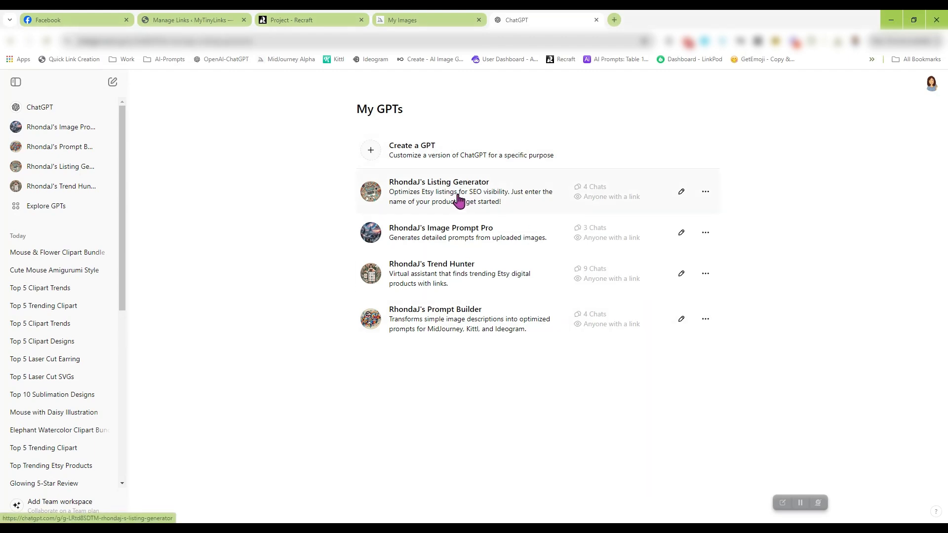
Start a new chat with the Listing Generator GPT from My GPTs.
{"action": "left_click", "coordinate": [441, 181]}
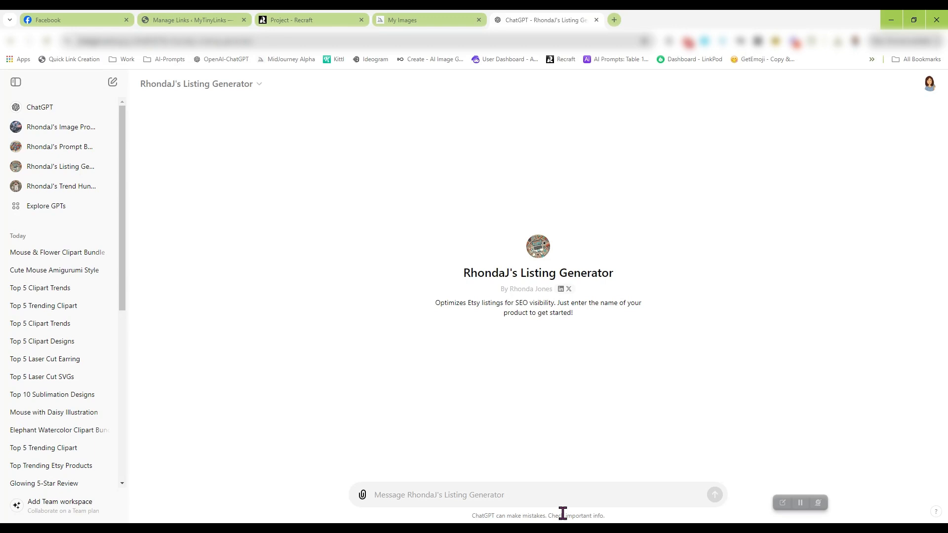
Give the GPT the product name, the mouse watercolor clipart bundle.
{"action": "type", "text": "mouse watercolor clipa"}
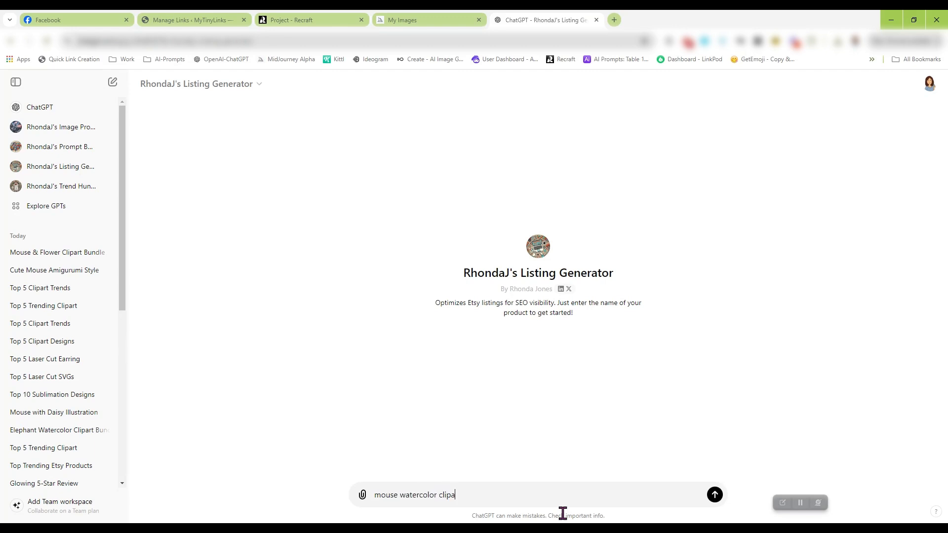
{"action": "left_click", "coordinate": [715, 495]}
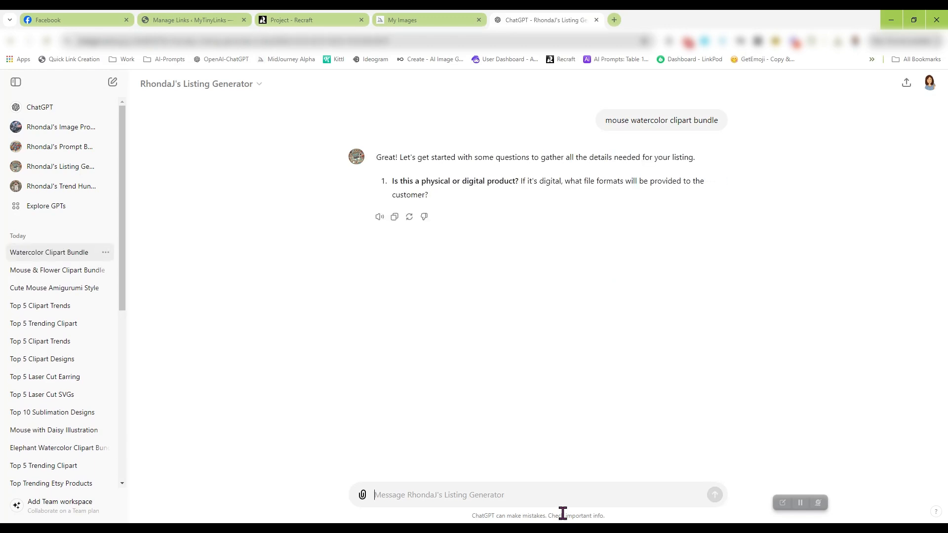
Answer the format question: digital download, 12 PNG files with background details.
{"action": "type", "text": "digital"}
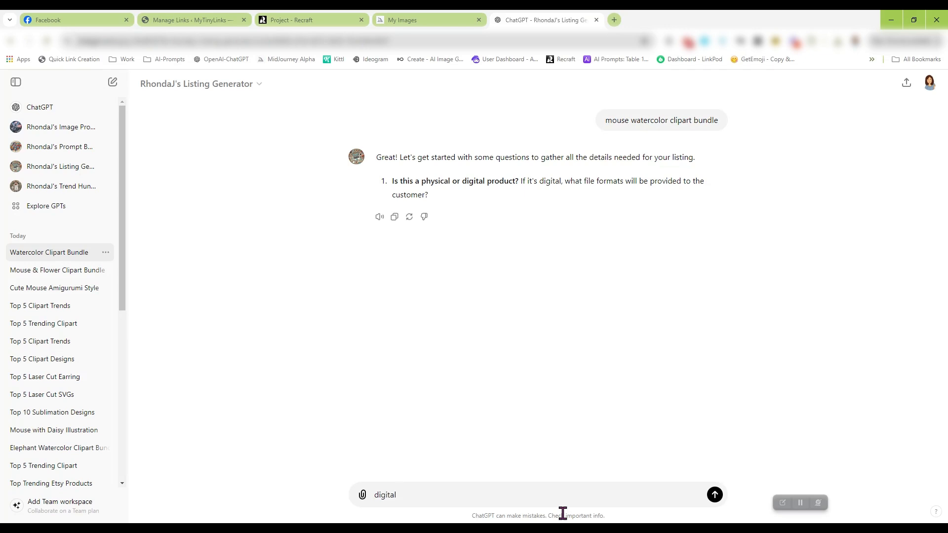
{"action": "type", "text": "- 12 300 DPI Transparent"}
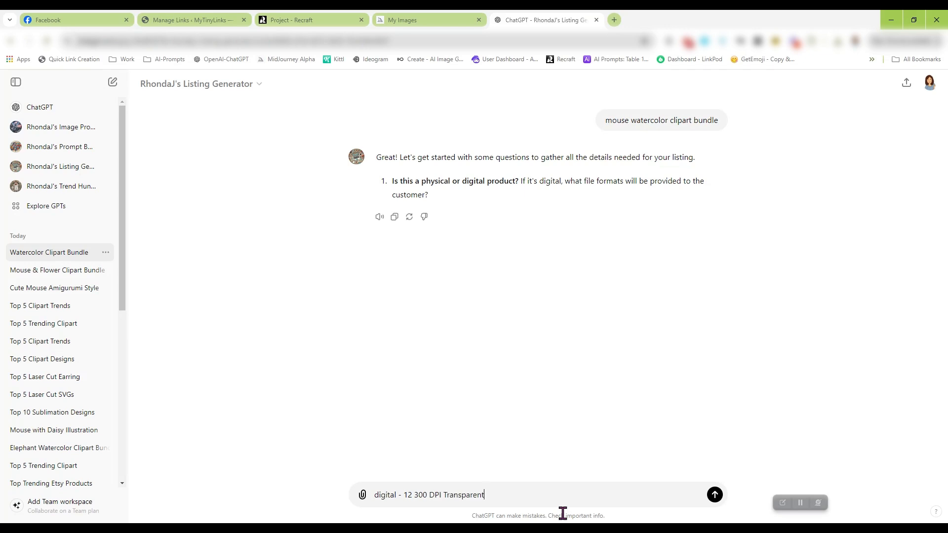
{"action": "type", "text": "Background P"}
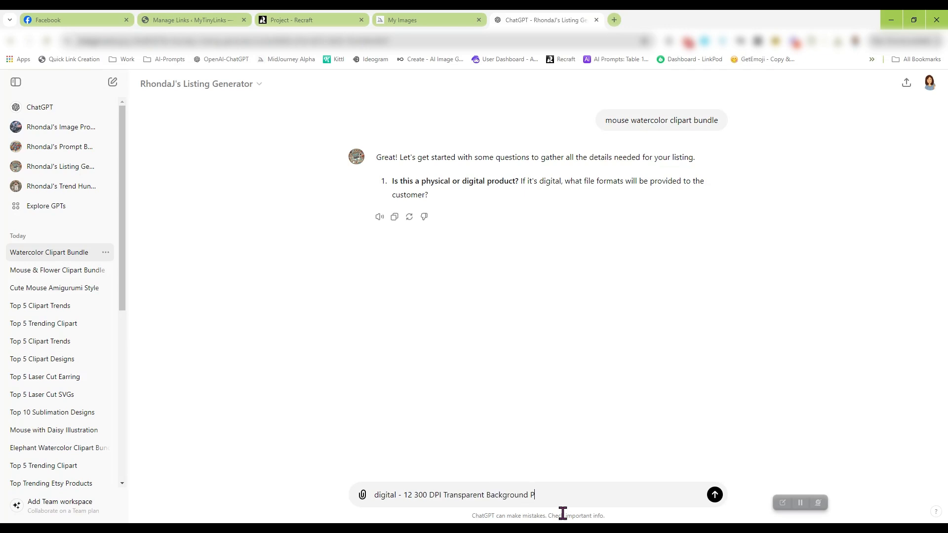
{"action": "left_click", "coordinate": [716, 495]}
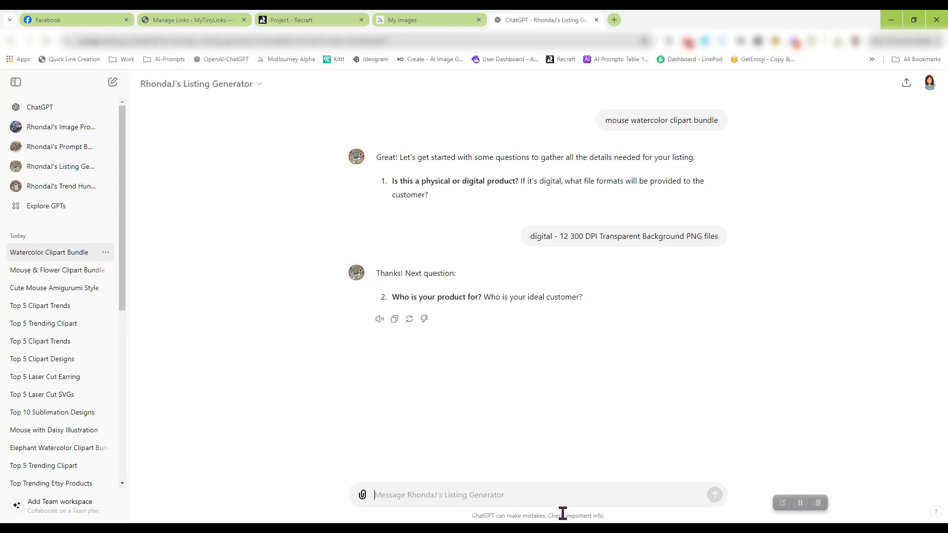
Answer the ideal-customer question with sublimation, digital, crafters, replacing Designers with DIYers.
{"action": "type", "text": "Sublimation Designers"}
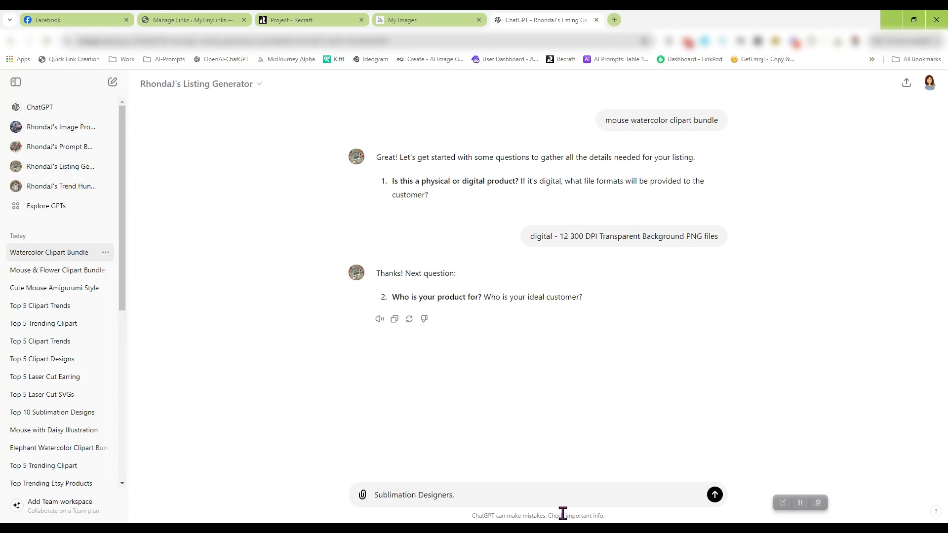
{"action": "type", "text": ", Digital Scrapbookers"}
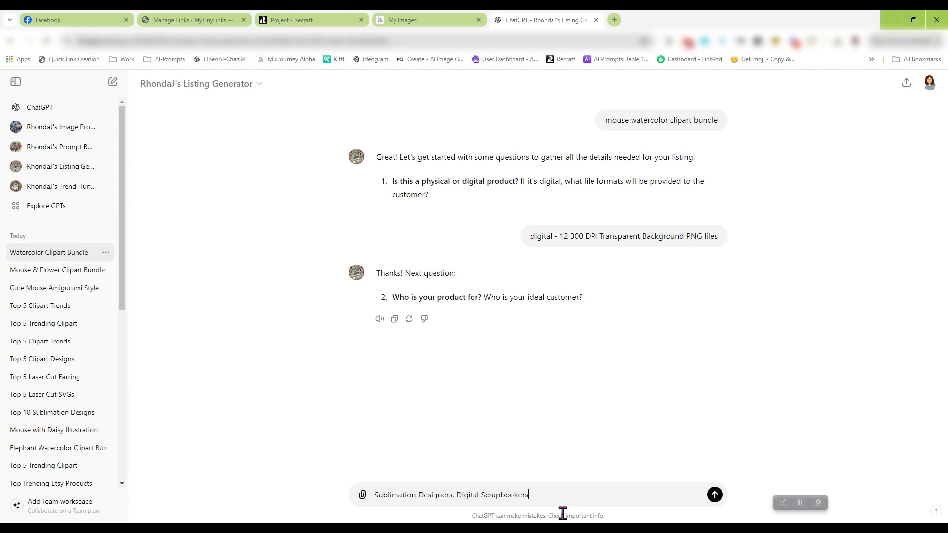
{"action": "type", "text": ", Crafters"}
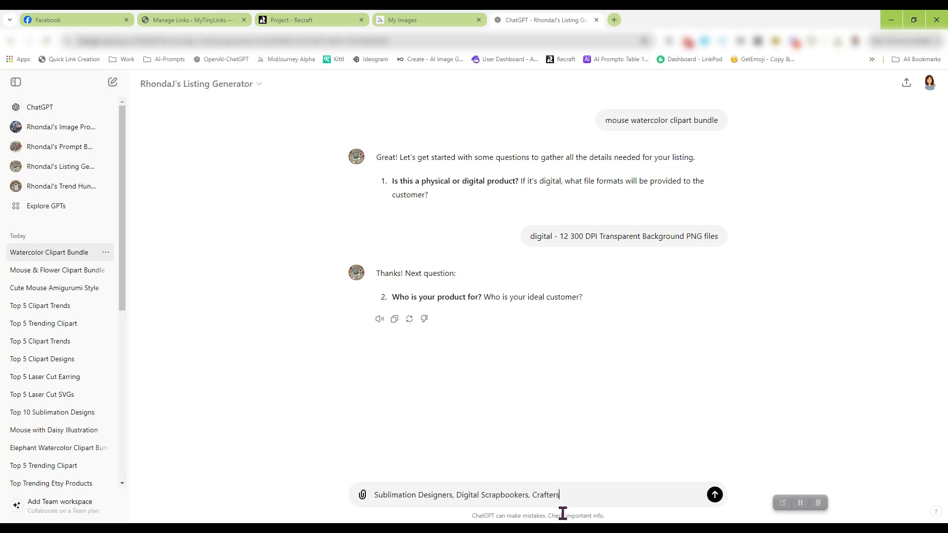
{"action": "double_click", "coordinate": [434, 495]}
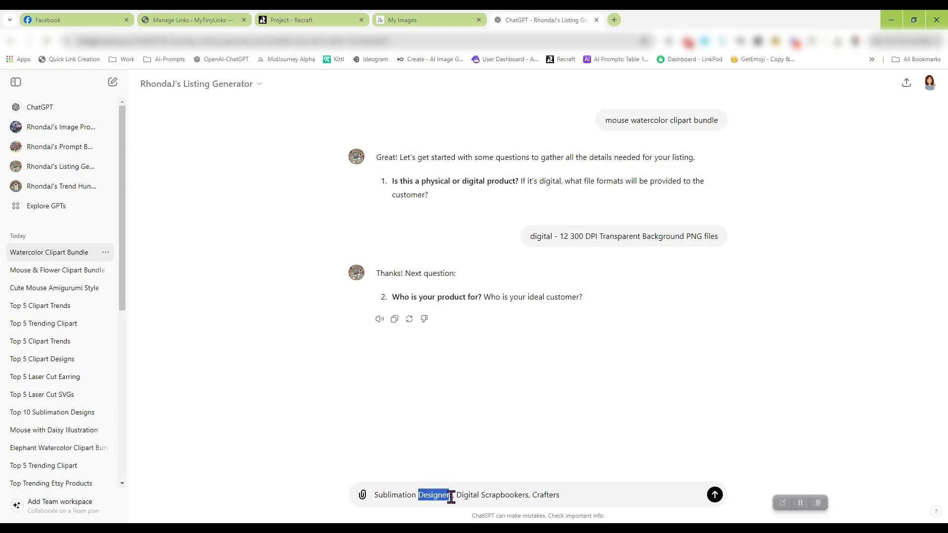
{"action": "type", "text": "DIYers"}
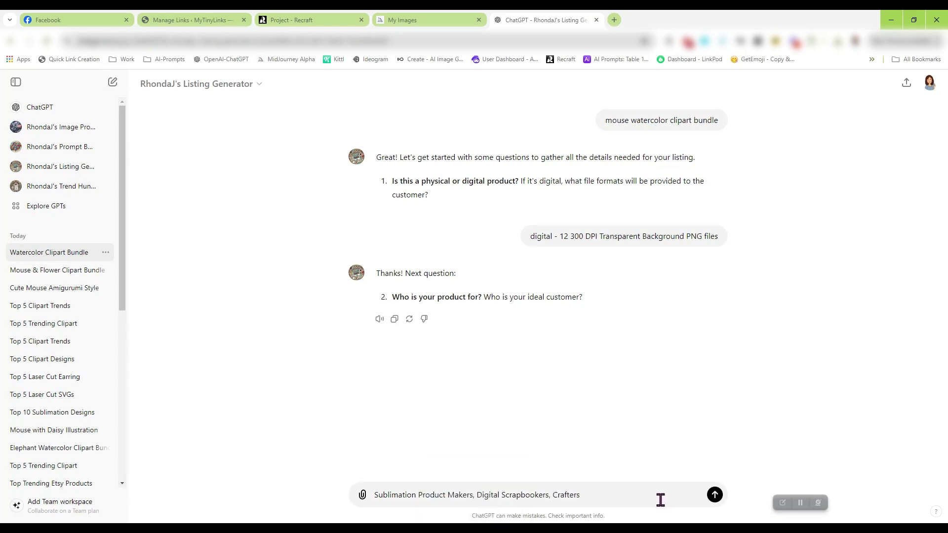
{"action": "left_click", "coordinate": [715, 495]}
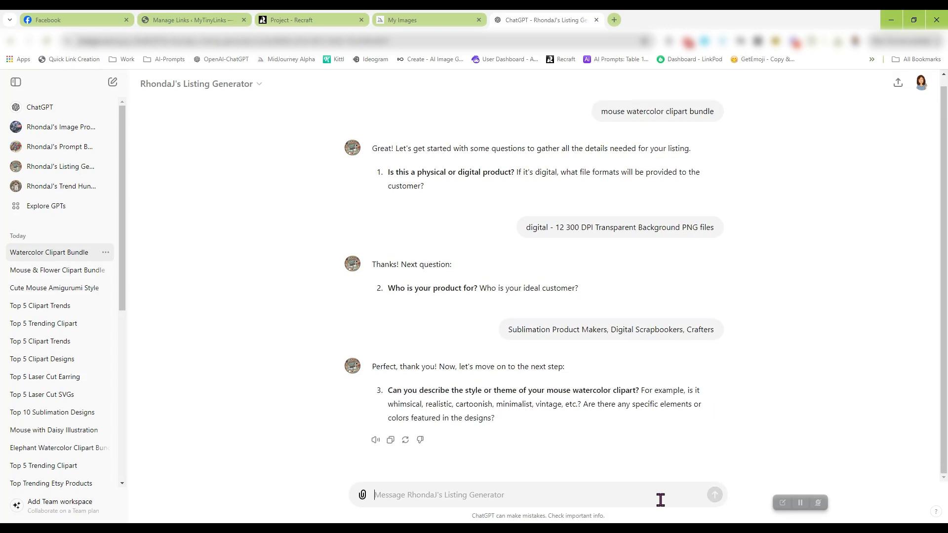
Answer 'watercolor, whimsical' as the style and review the generated Etsy listing.
{"action": "type", "text": "watercolor, whi"}
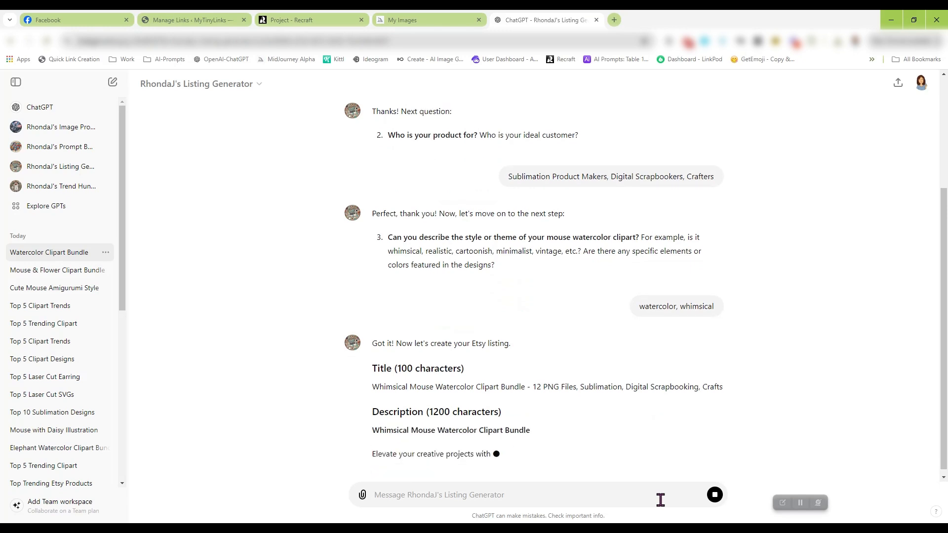
{"action": "scroll", "scroll_direction": "down", "scroll_amount": 3}
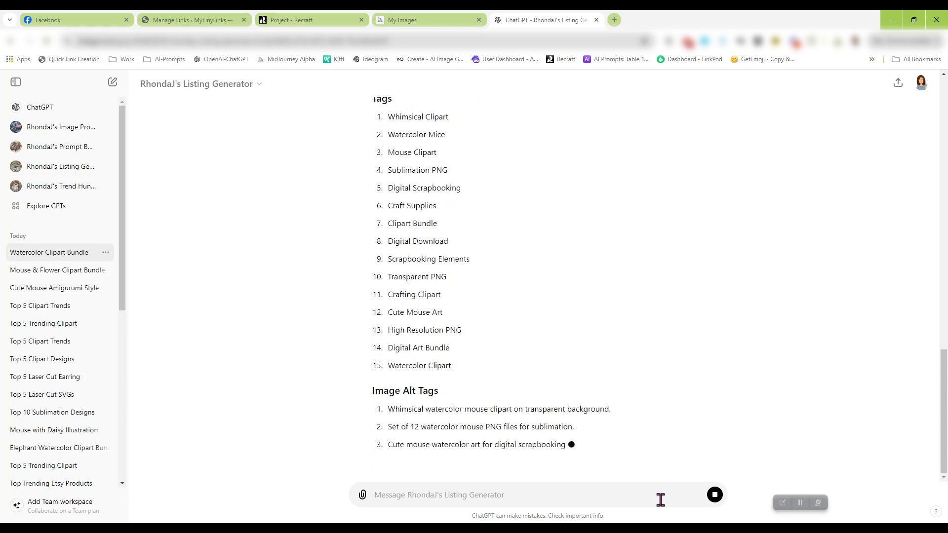
{"action": "scroll", "scroll_direction": "down", "scroll_amount": 3}
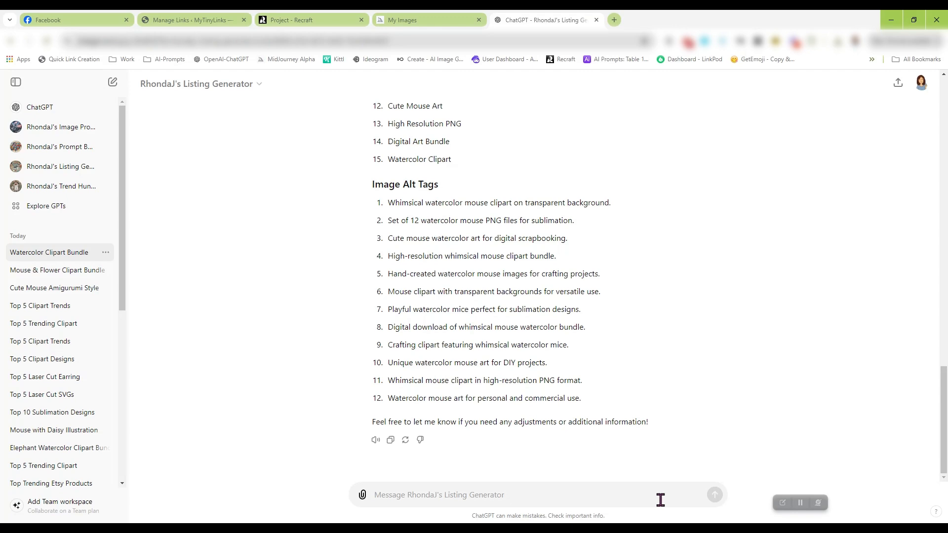
{"action": "scroll", "scroll_direction": "up", "scroll_amount": 3}
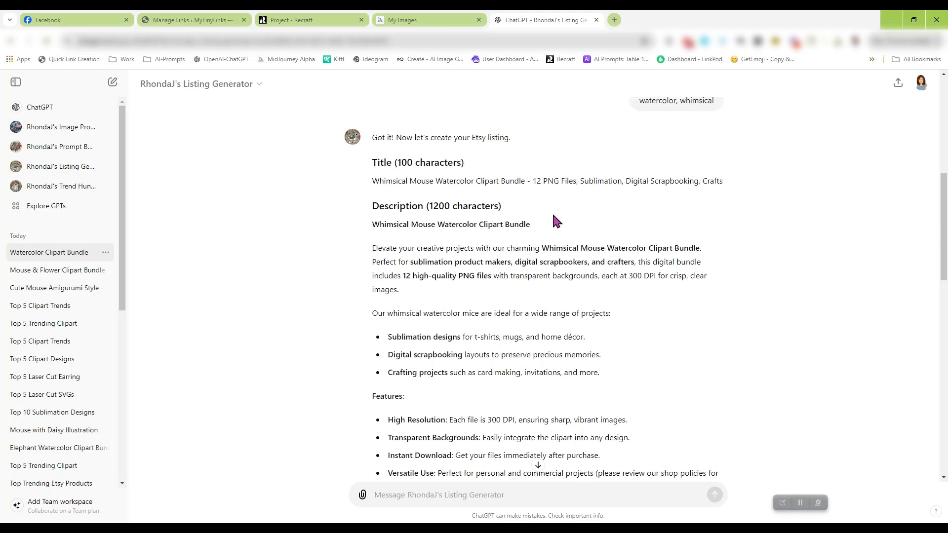
{"action": "mouse_move", "coordinate": [399, 173]}
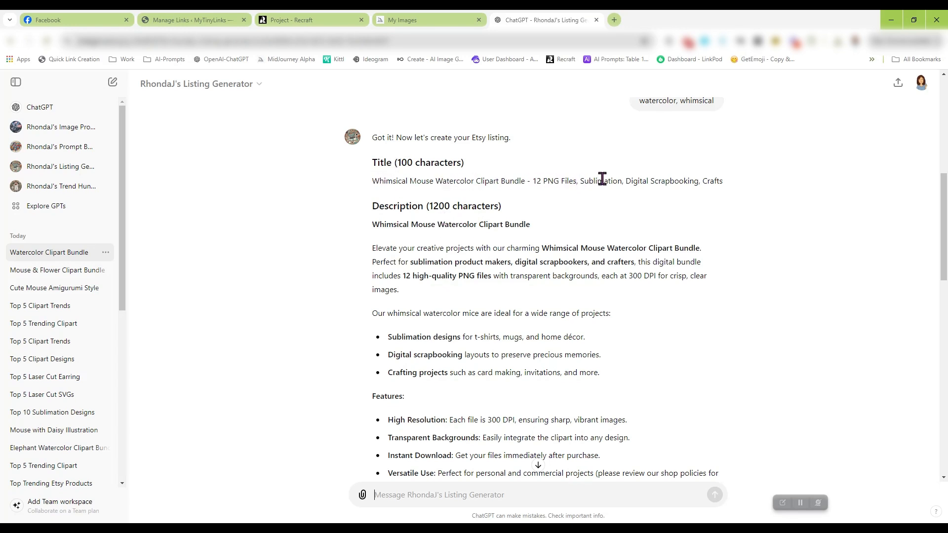
{"action": "mouse_move", "coordinate": [581, 204]}
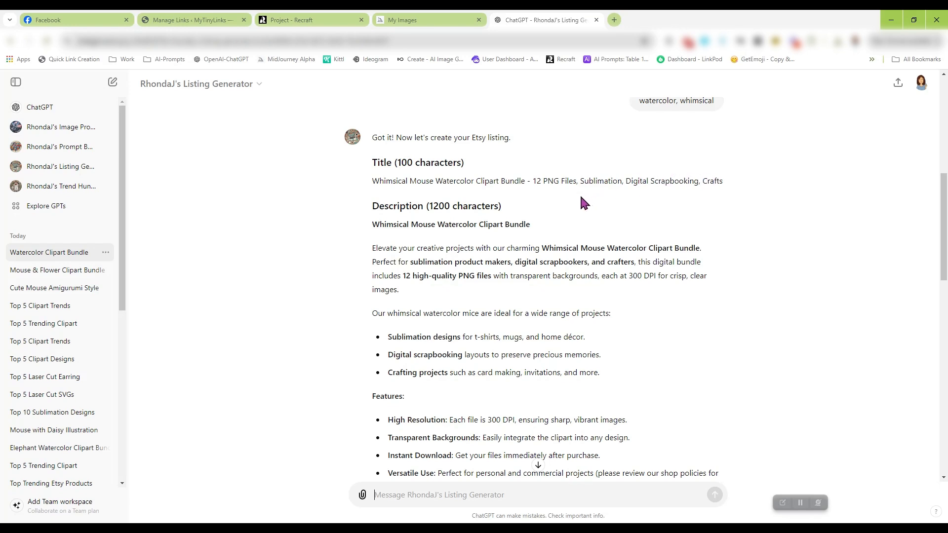
{"action": "scroll", "scroll_direction": "down", "scroll_amount": 3}
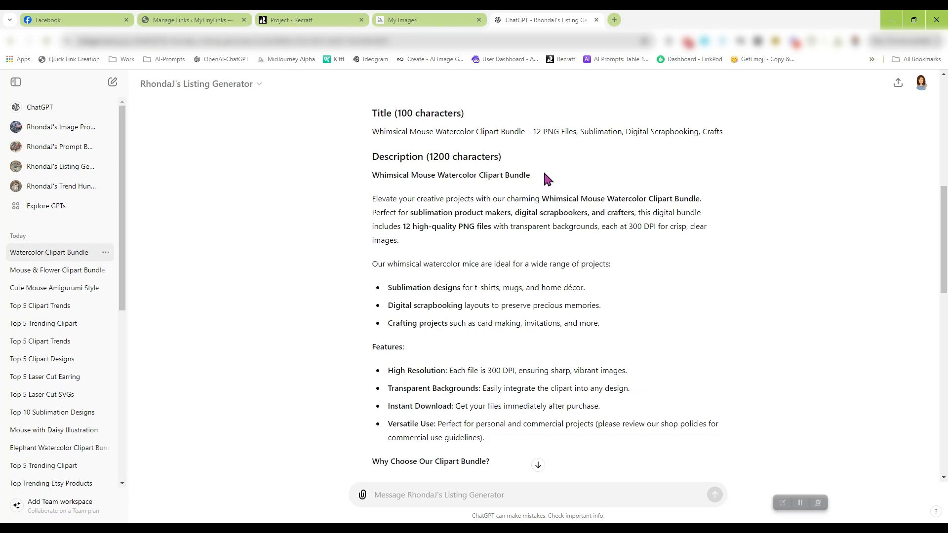
{"action": "mouse_move", "coordinate": [553, 199]}
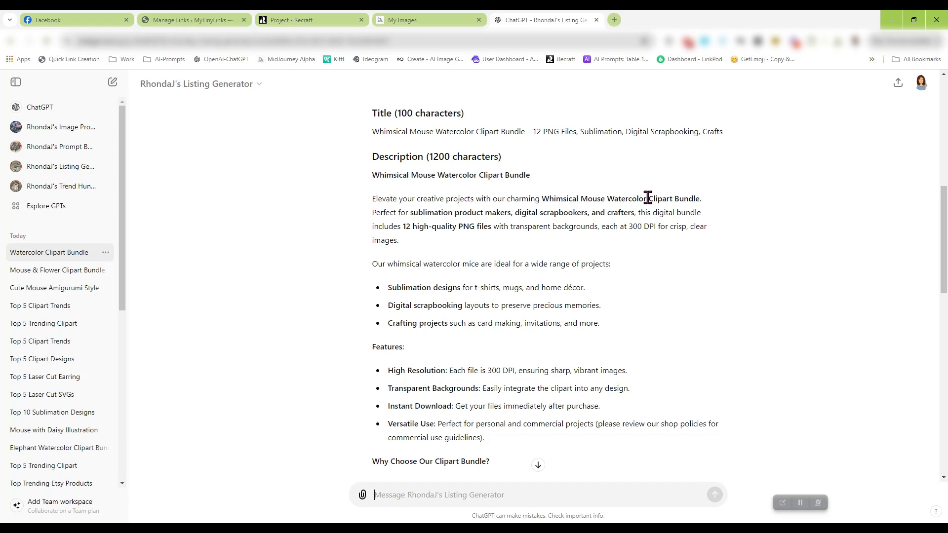
{"action": "mouse_move", "coordinate": [436, 216]}
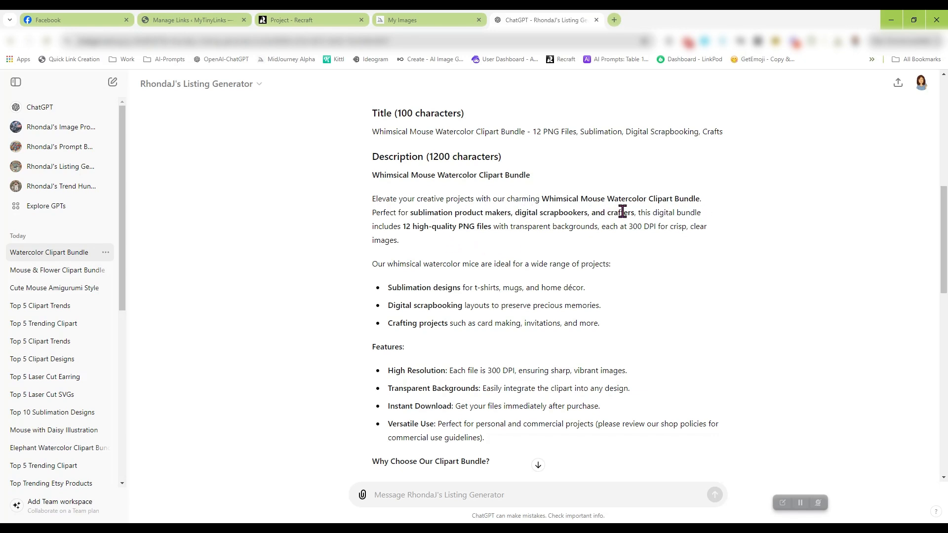
{"action": "mouse_move", "coordinate": [618, 245]}
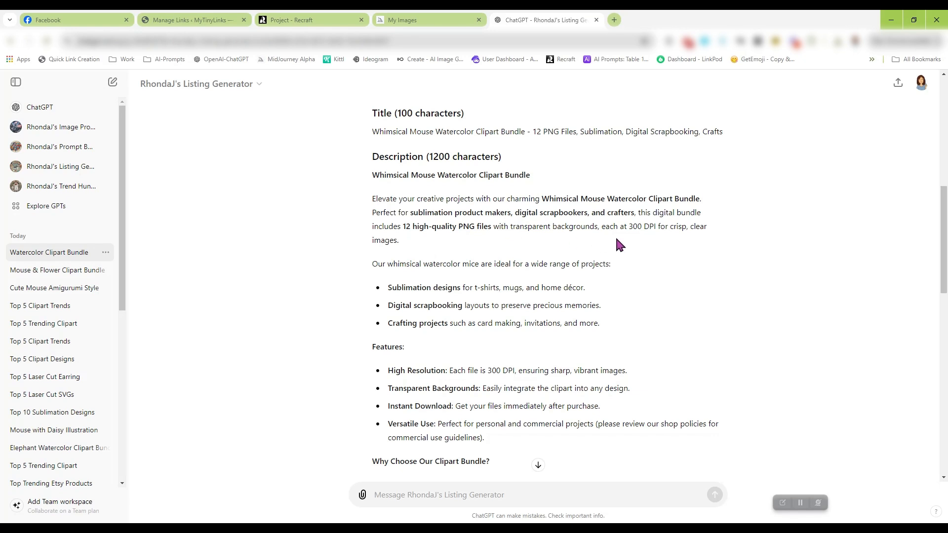
{"action": "scroll", "scroll_direction": "down", "scroll_amount": 3}
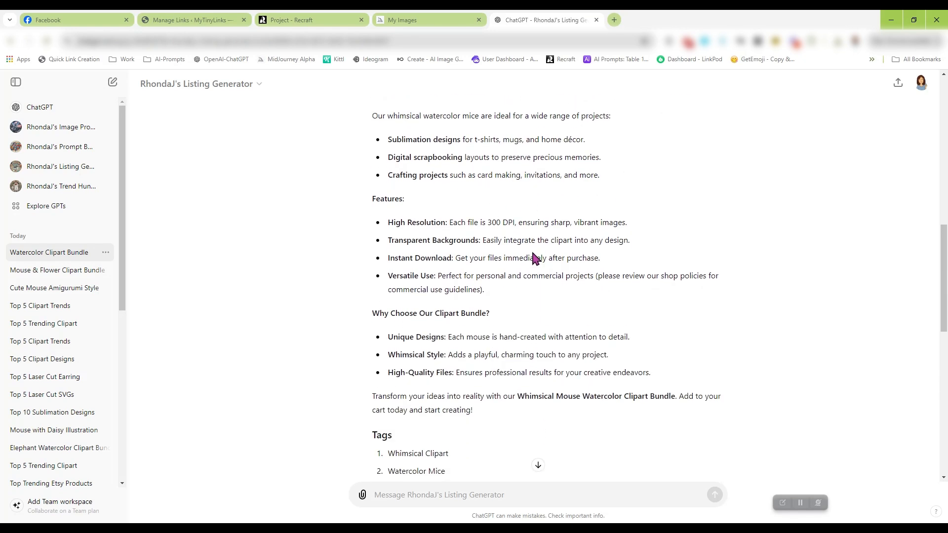
{"action": "scroll", "scroll_direction": "down", "scroll_amount": 3}
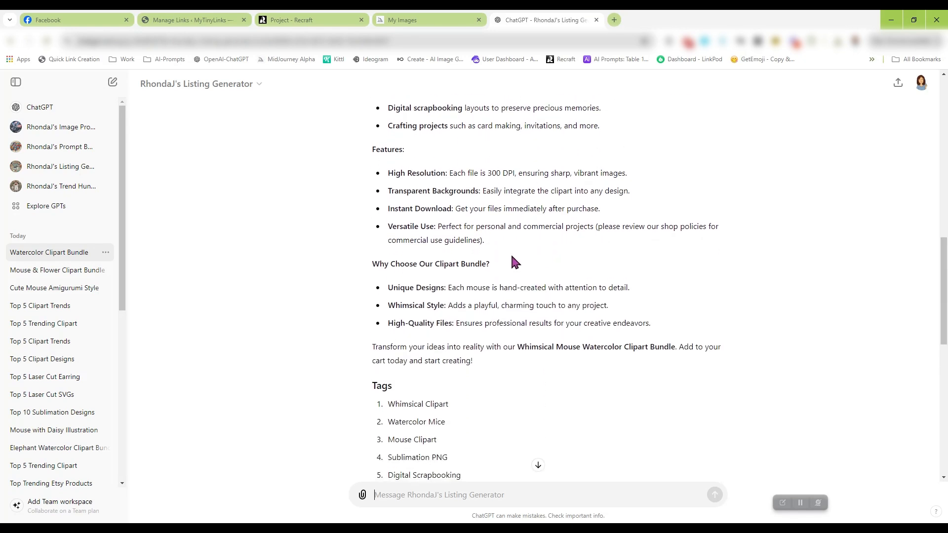
{"action": "scroll", "scroll_direction": "down", "scroll_amount": 3}
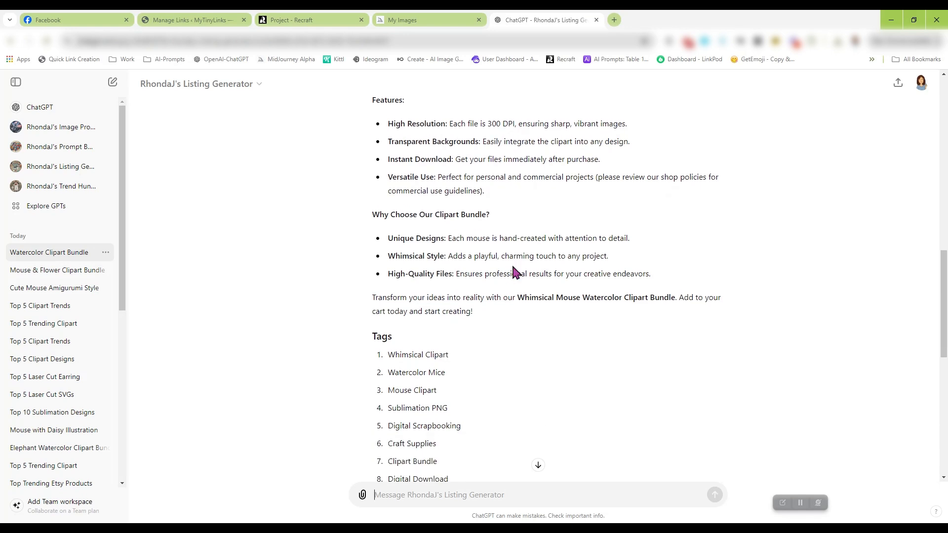
{"action": "mouse_move", "coordinate": [632, 241]}
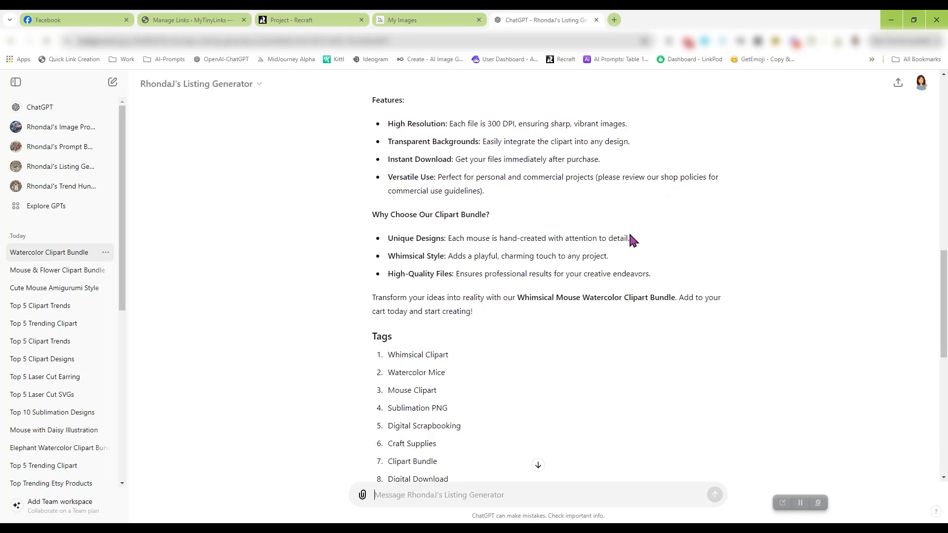
{"action": "scroll", "scroll_direction": "down", "scroll_amount": 3}
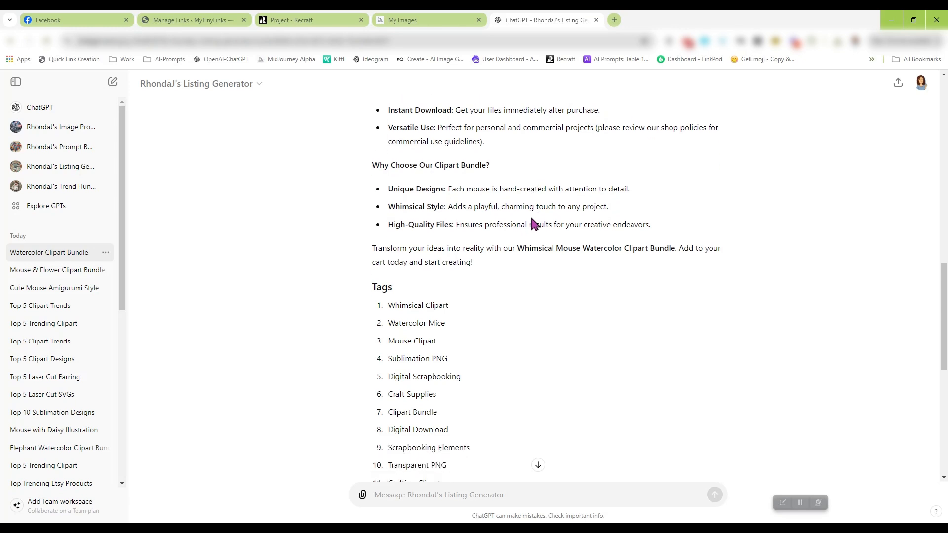
{"action": "scroll", "scroll_direction": "down", "scroll_amount": 3}
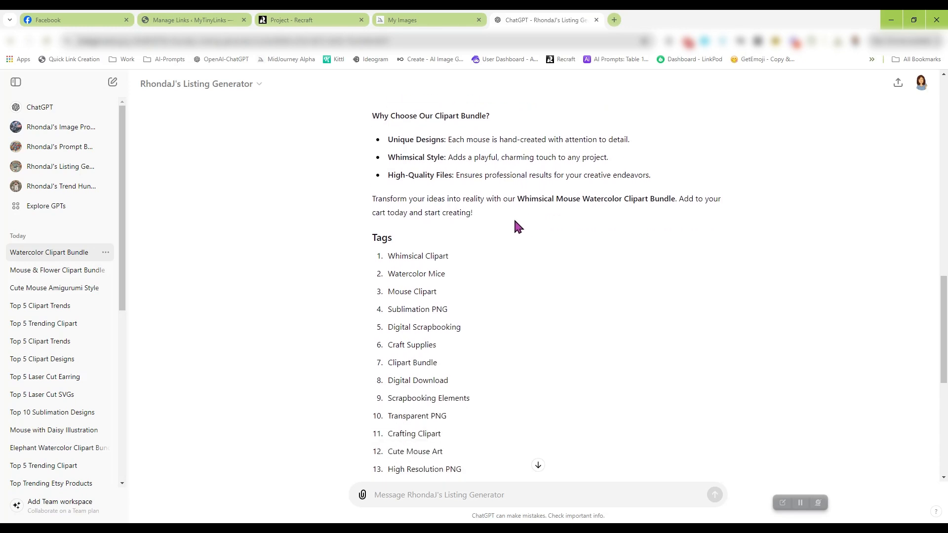
{"action": "mouse_move", "coordinate": [524, 228]}
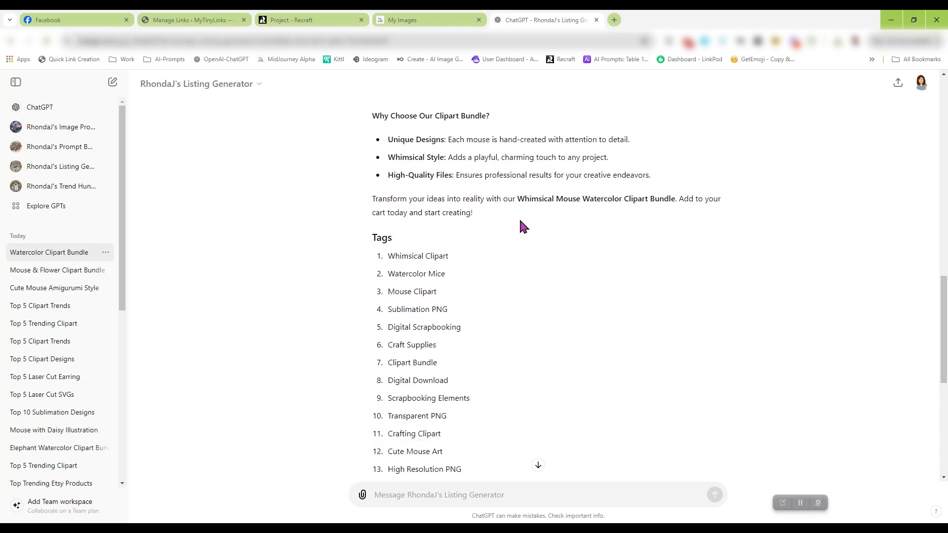
{"action": "mouse_move", "coordinate": [527, 241]}
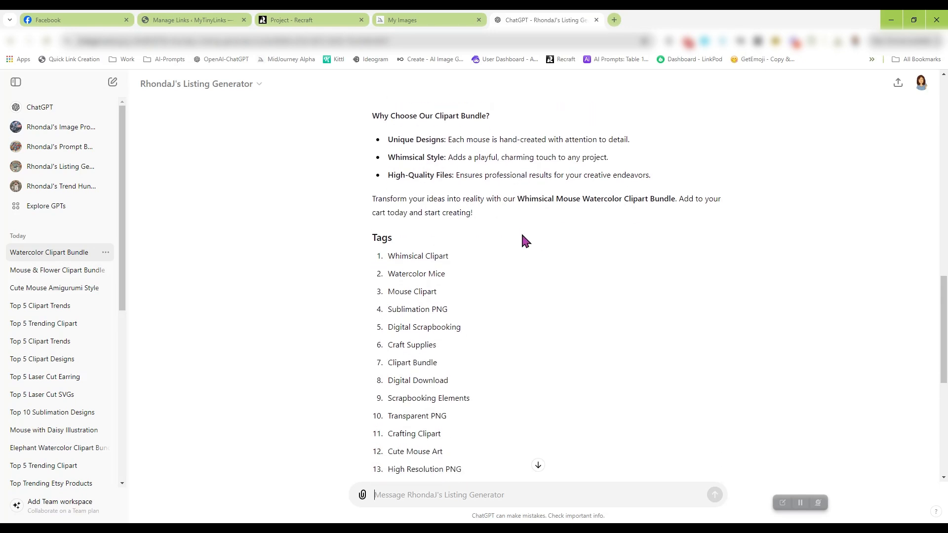
{"action": "scroll", "scroll_direction": "down", "scroll_amount": 3}
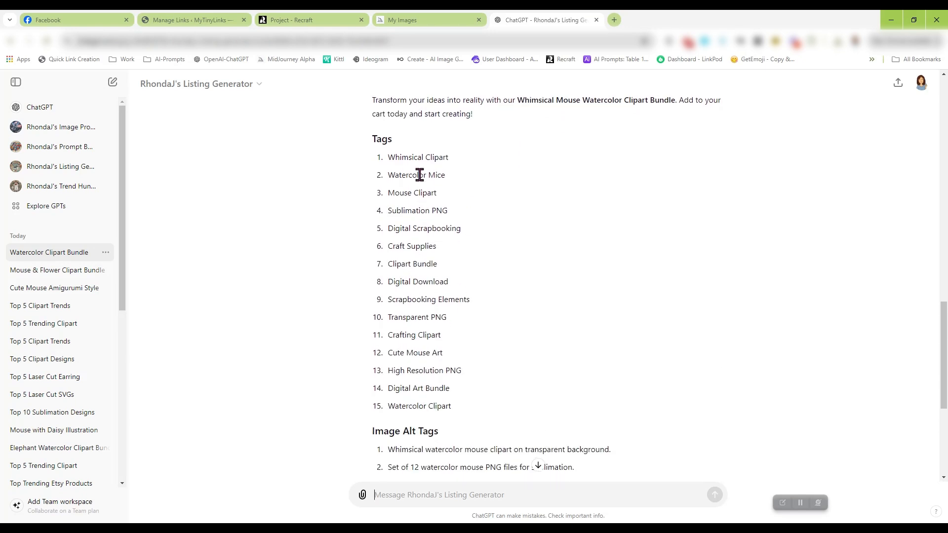
{"action": "mouse_move", "coordinate": [500, 302]}
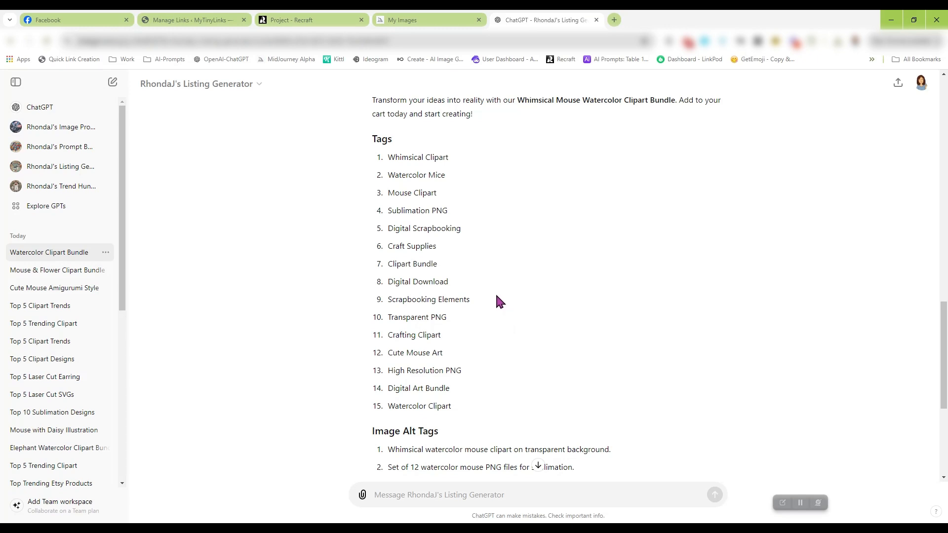
{"action": "mouse_move", "coordinate": [492, 306]}
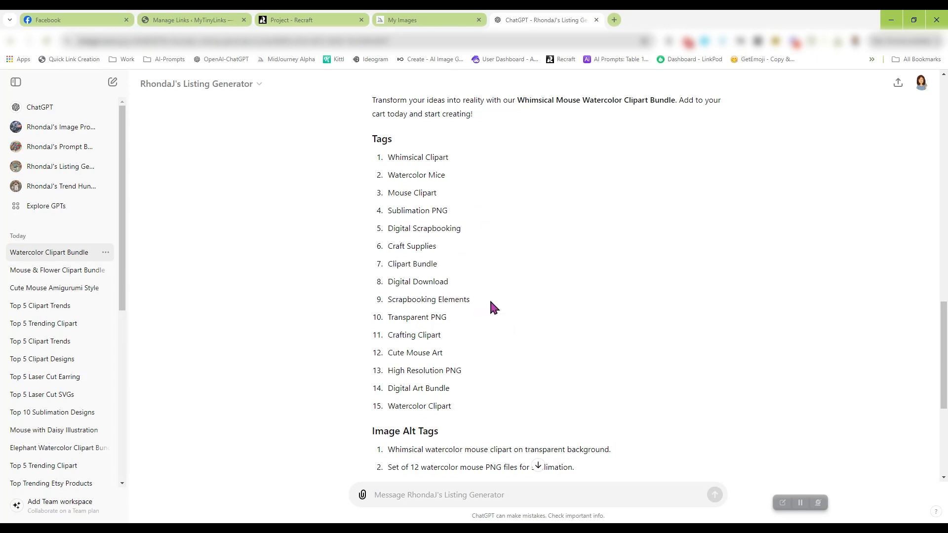
{"action": "mouse_move", "coordinate": [485, 308]}
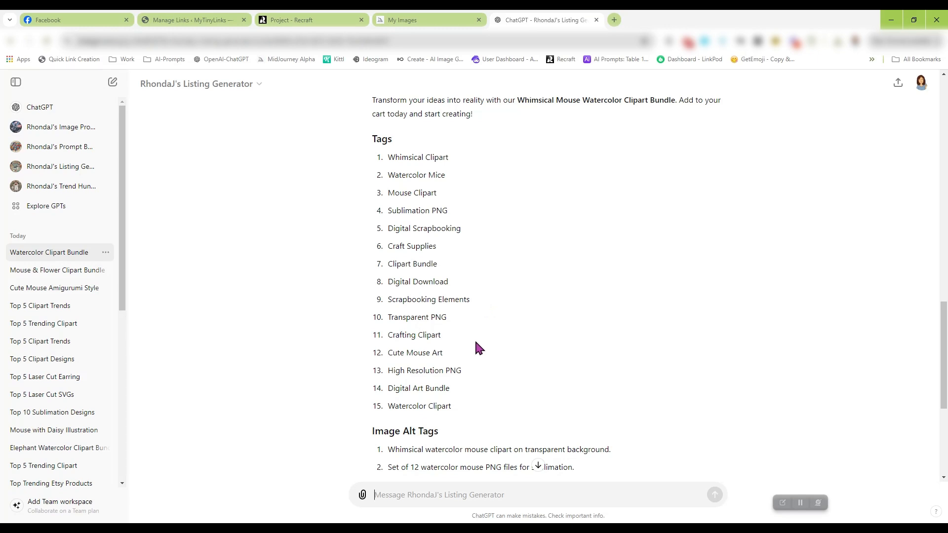
{"action": "scroll", "scroll_direction": "down", "scroll_amount": 3}
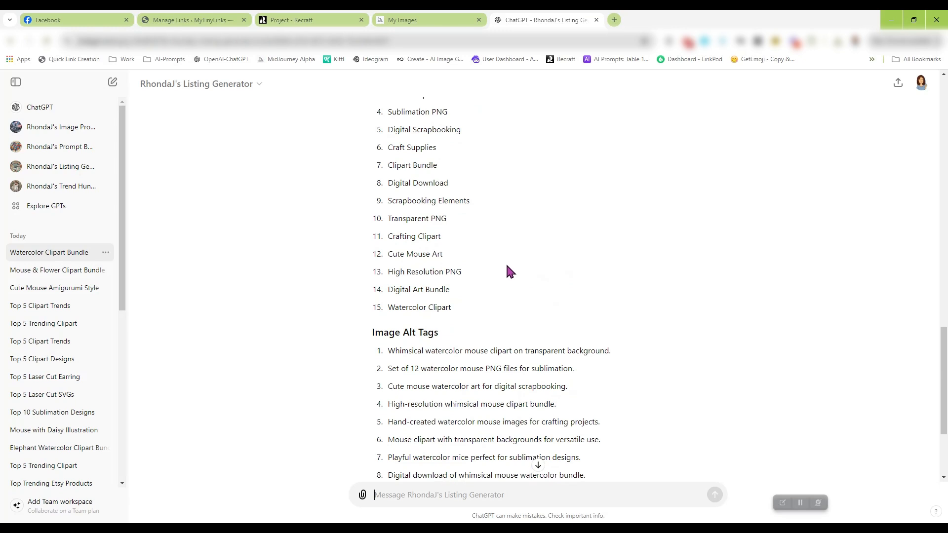
{"action": "scroll", "scroll_direction": "down", "scroll_amount": 3}
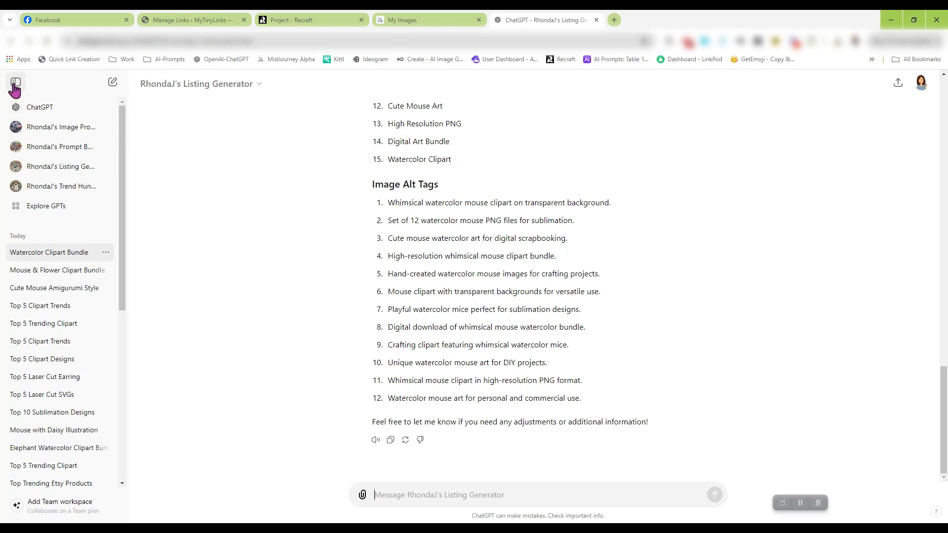
Start a new chat with RhondaJ's Prompt Builder from the My GPTs page.
{"action": "left_click", "coordinate": [15, 82]}
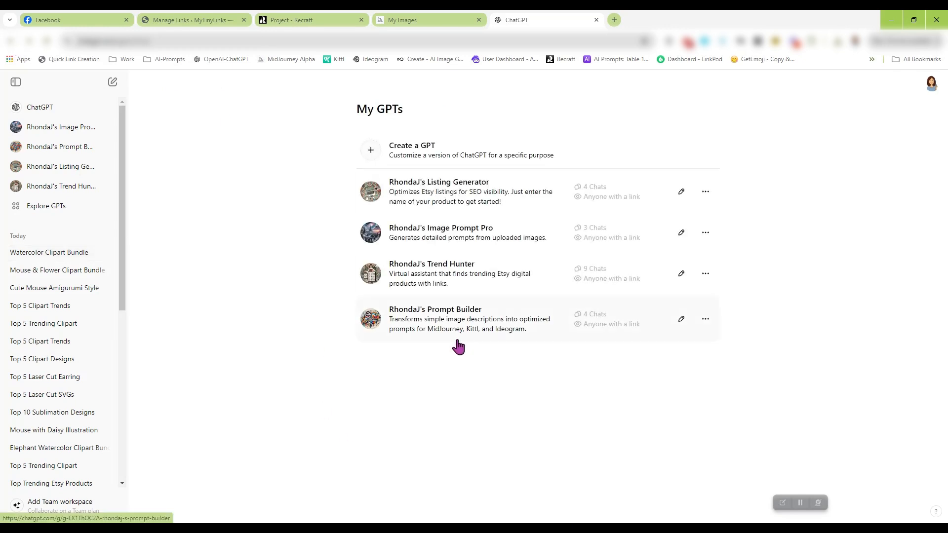
{"action": "mouse_move", "coordinate": [457, 326]}
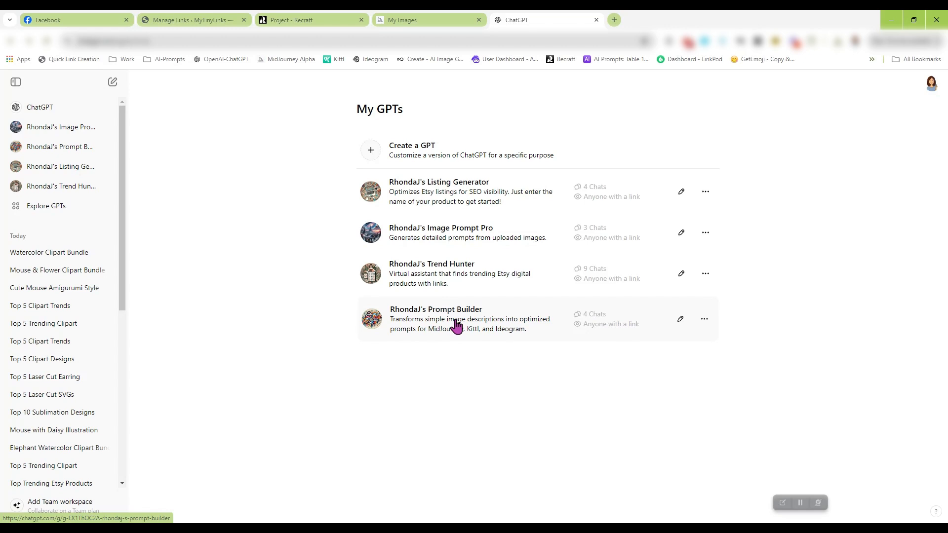
{"action": "left_click", "coordinate": [456, 319]}
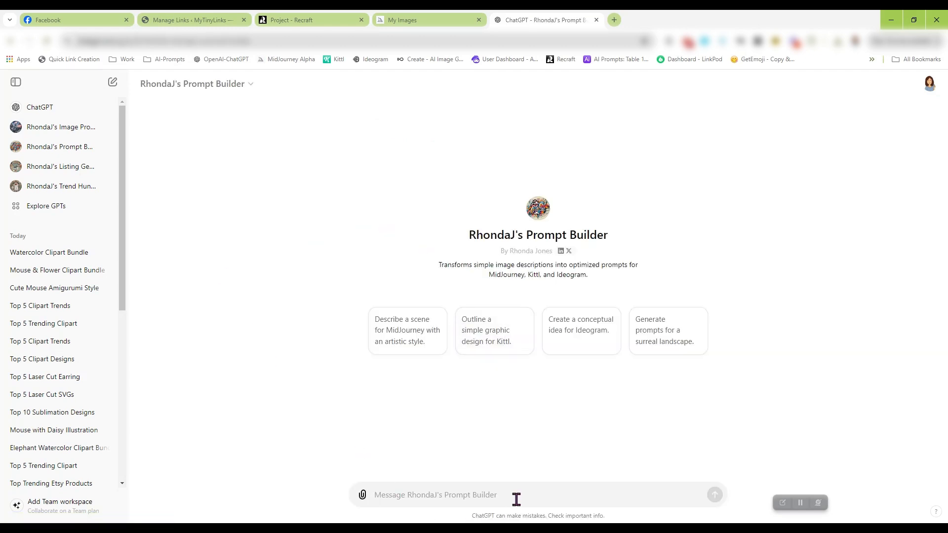
{"action": "mouse_move", "coordinate": [545, 393]}
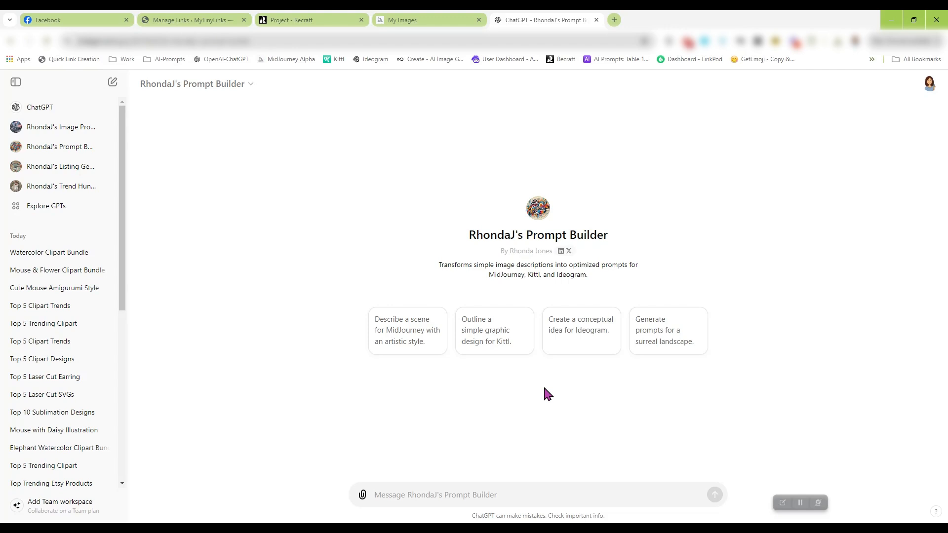
Send 'goat eating a flower, watercolor, white background', retyped from a mouse holding a flower.
{"action": "type", "text": "mouse holding a flower"}
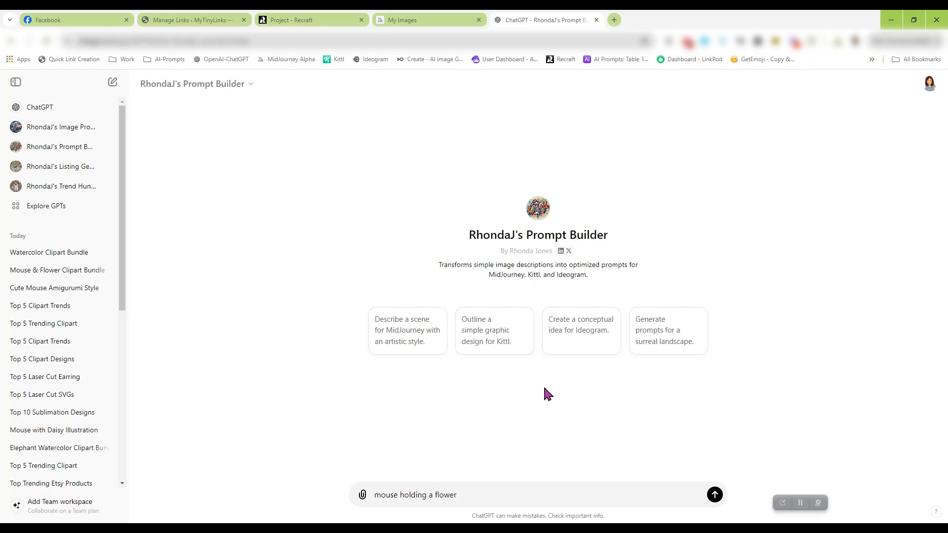
{"action": "type", "text": ", water"}
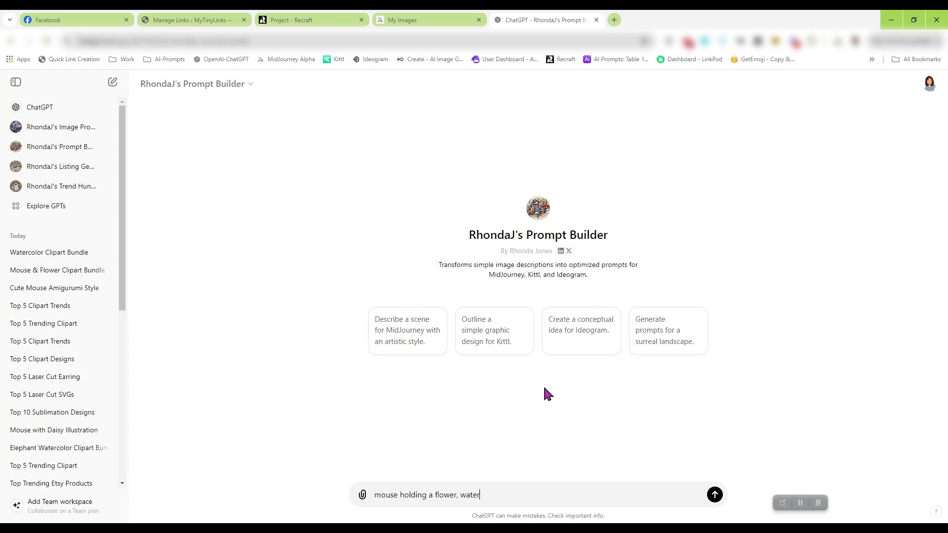
{"action": "type", "text": "color"}
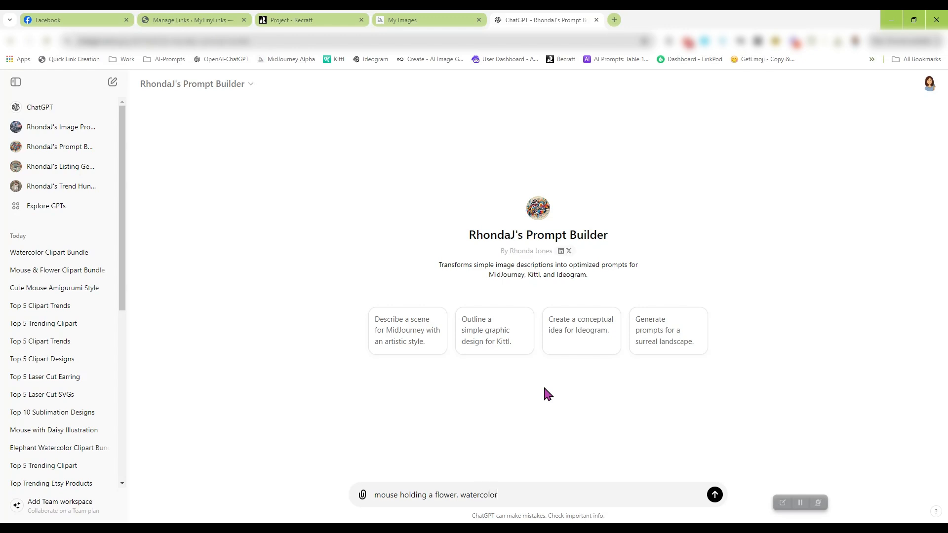
{"action": "type", "text": ", white background"}
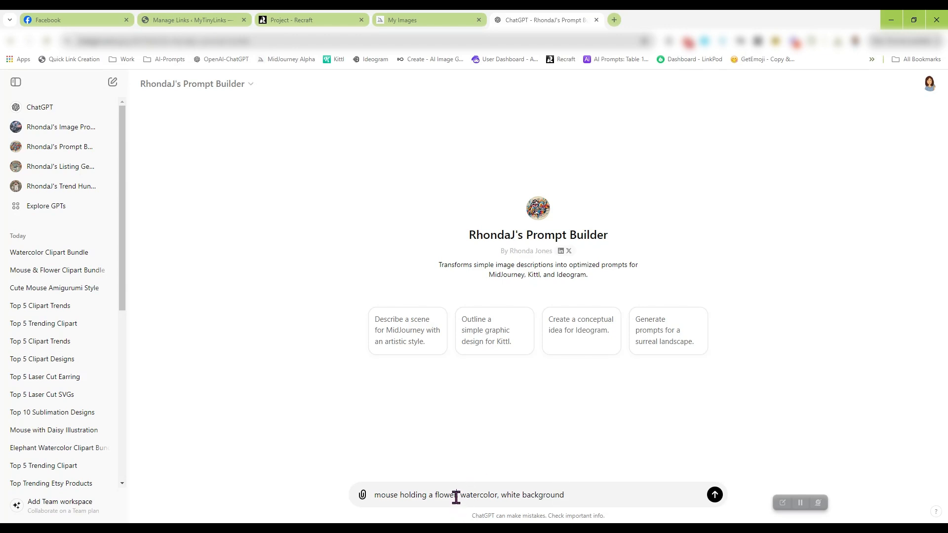
{"action": "double_click", "coordinate": [443, 495]}
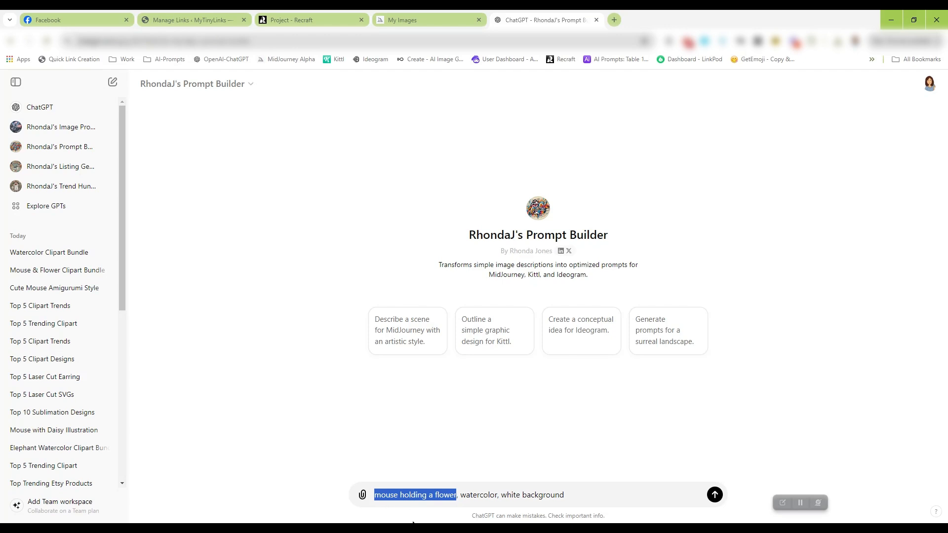
{"action": "type", "text": "goat eat"}
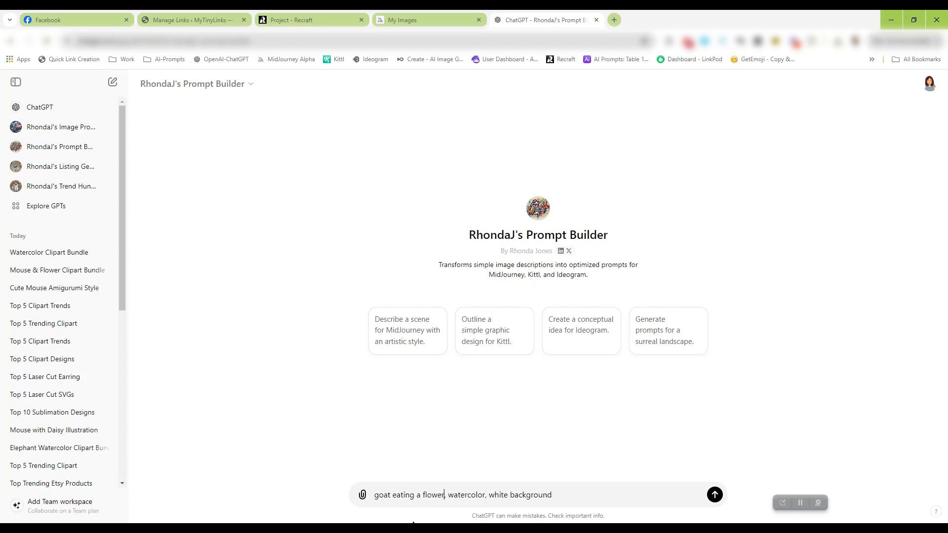
{"action": "left_click", "coordinate": [715, 495]}
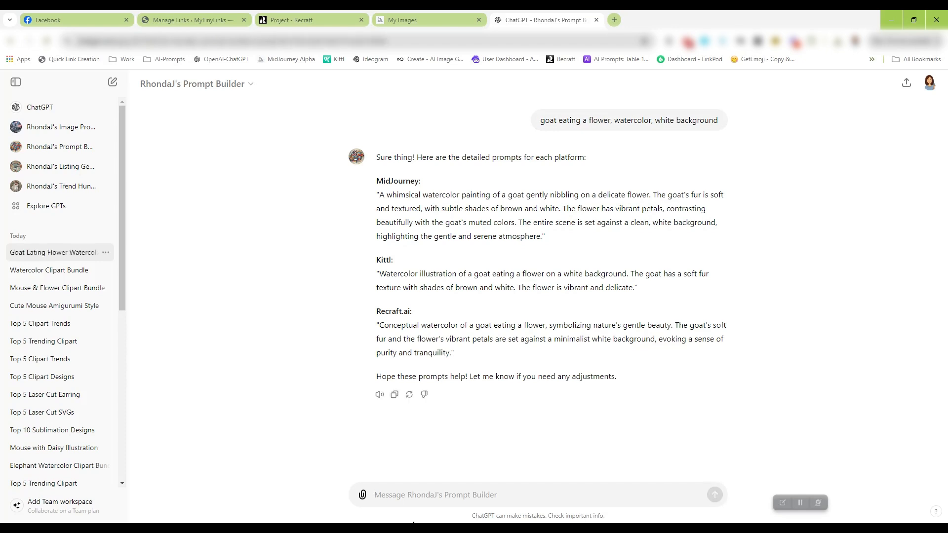
{"action": "mouse_move", "coordinate": [383, 322]}
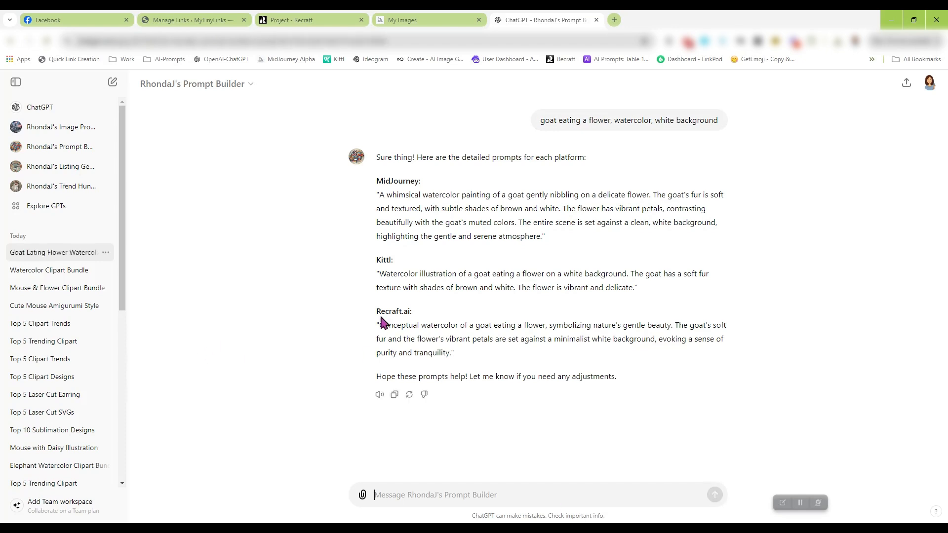
Select the Recraft.ai goat prompt text in the Prompt Builder's reply.
{"action": "left_click_drag", "start_coordinate": [380, 325], "coordinate": [451, 352]}
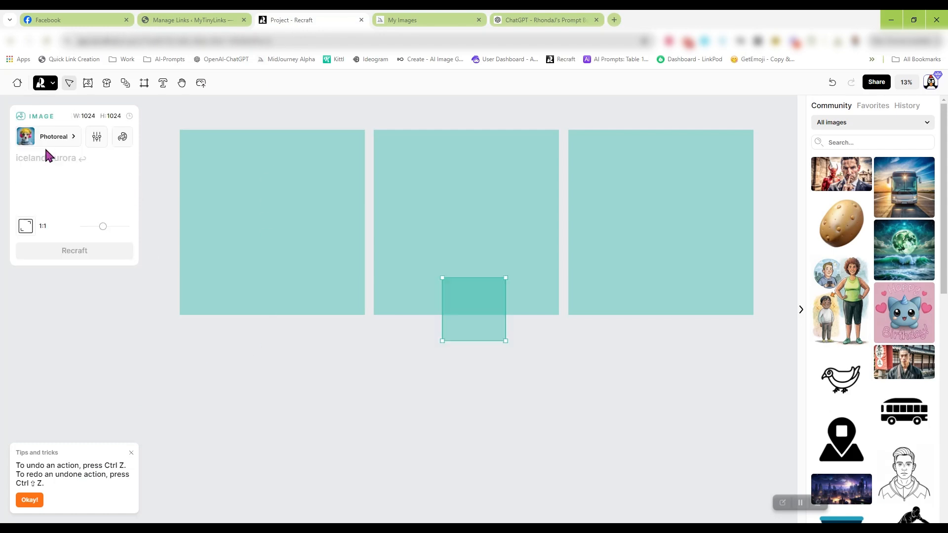
Generate the conceptual watercolor goat prompt in an enlarged Recraft frame with Photorealism style.
{"action": "left_click_drag", "start_coordinate": [473, 310], "coordinate": [271, 362]}
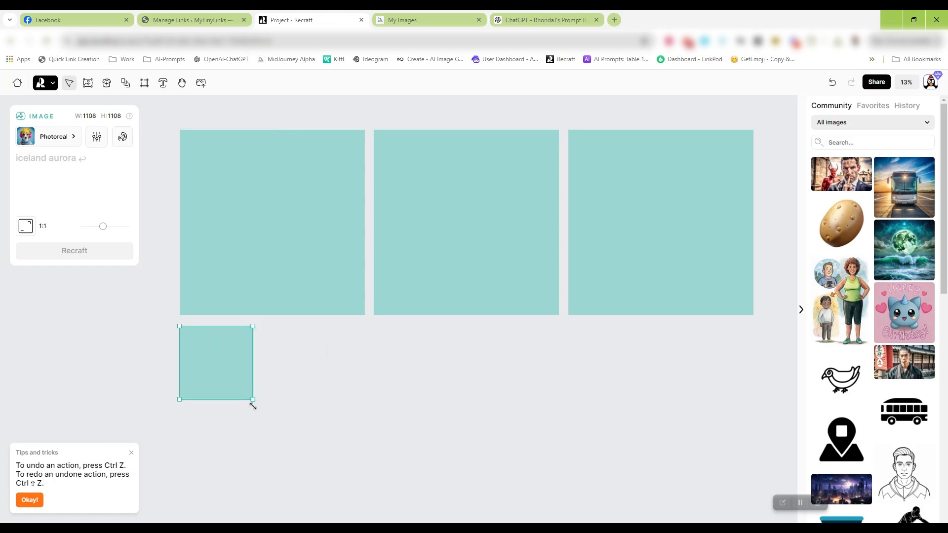
{"action": "left_click_drag", "start_coordinate": [253, 399], "coordinate": [366, 513]}
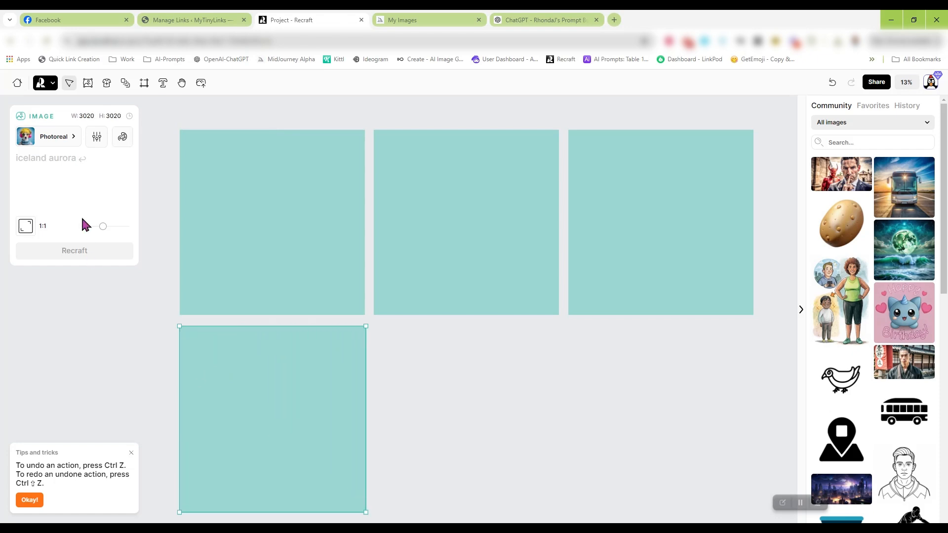
{"action": "type", "text": "Conceptual watercolor of a goat eating a flower, symbolizing nature's gentle beauty. The goat's soft fur and the flower's vibrant petals are set against a minimalist white background, evoking a sense of purity and tranquility"}
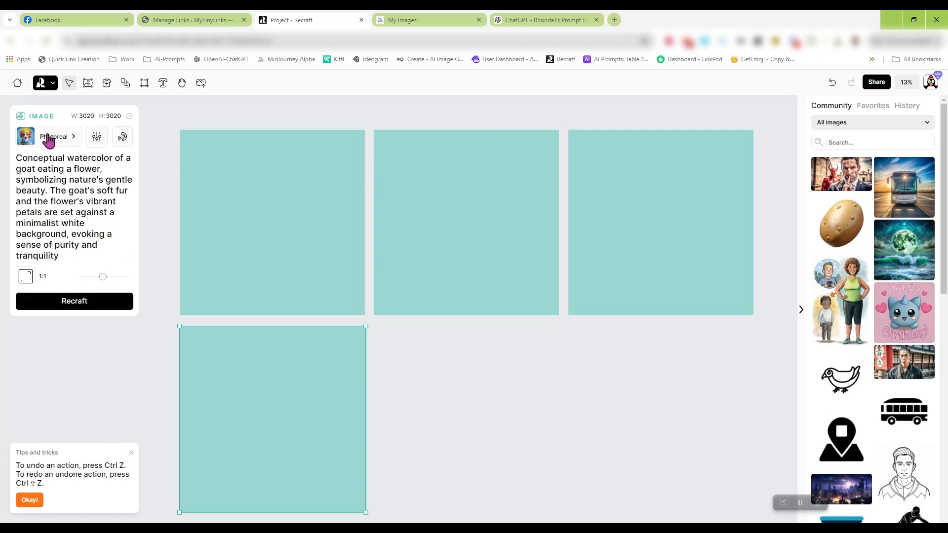
{"action": "left_click", "coordinate": [53, 136]}
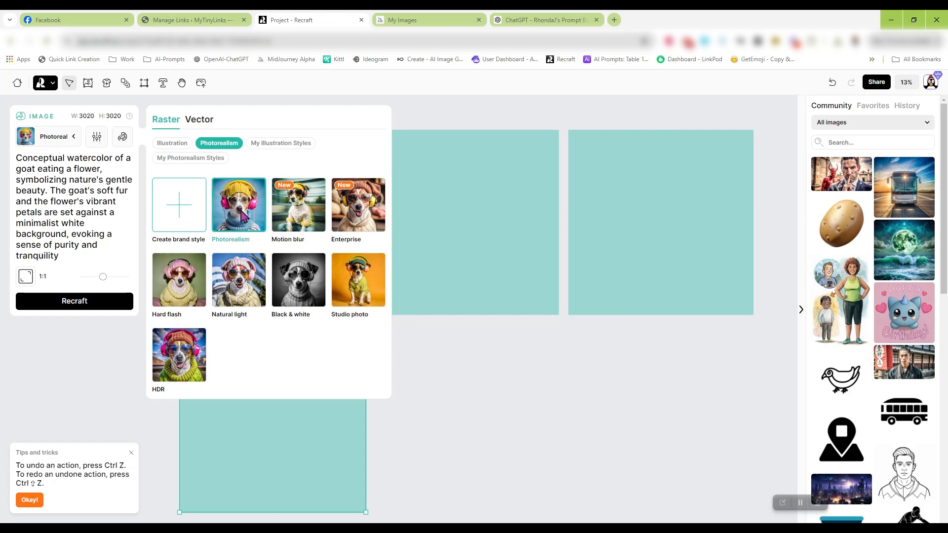
{"action": "left_click", "coordinate": [74, 302]}
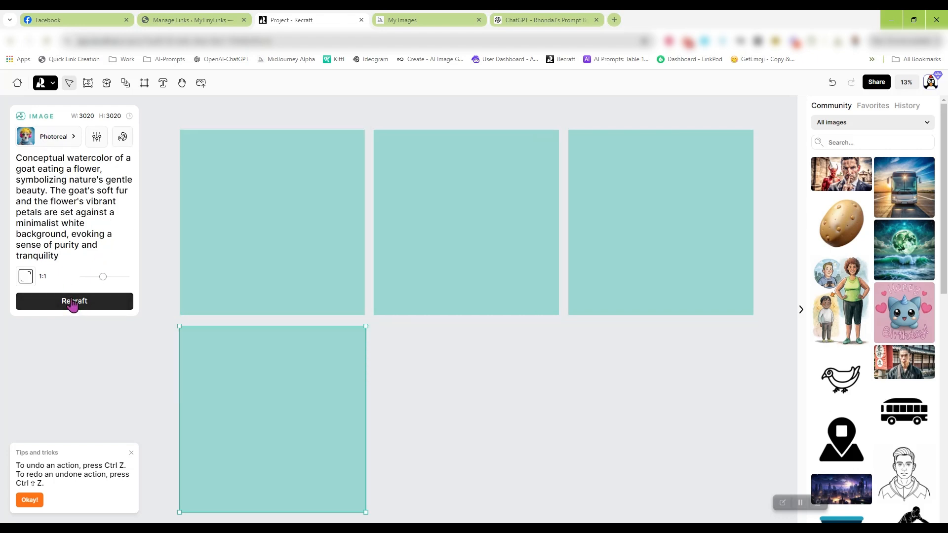
{"action": "left_click", "coordinate": [75, 301]}
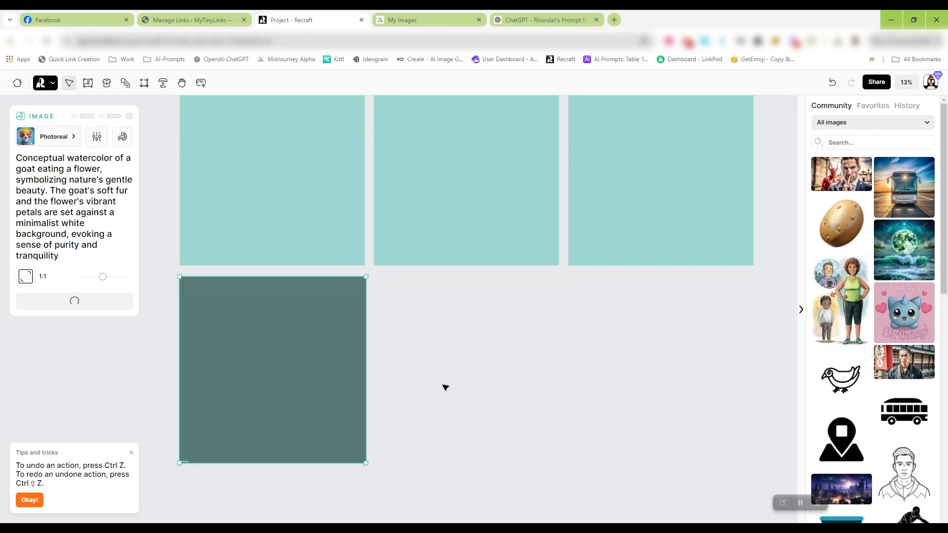
Paste the whimsical watercolor goat prompt into Midjourney's Imagine bar and return to Recraft.
{"action": "left_click", "coordinate": [545, 20]}
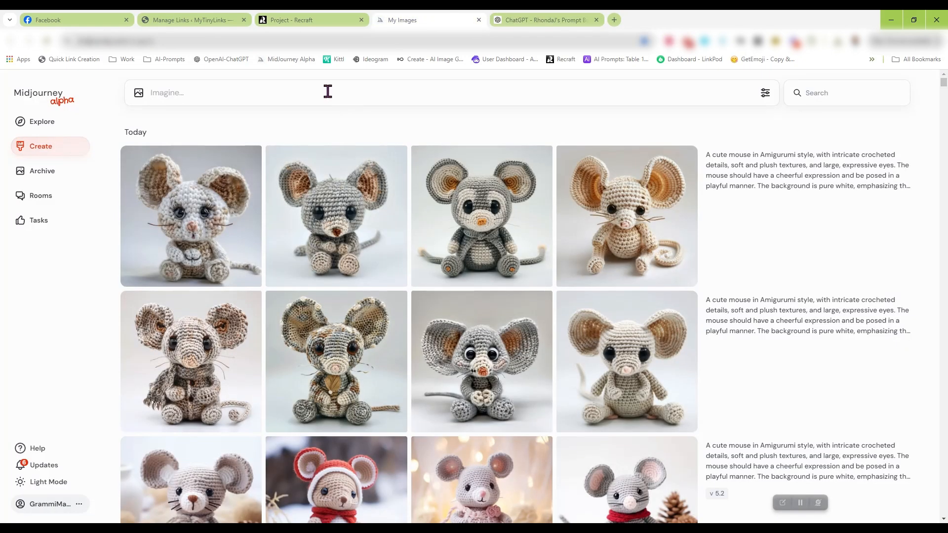
{"action": "type", "text": "A whimsical watercolor painting of a goat gently nibbling on a delicate flower. The goat's fur is soft and textured, with subtle shades of brown and white. The flower has vibrant petals, contrasting beautifully with the goat's muted colors. The entire scene is set against a clean, white background, highl"}
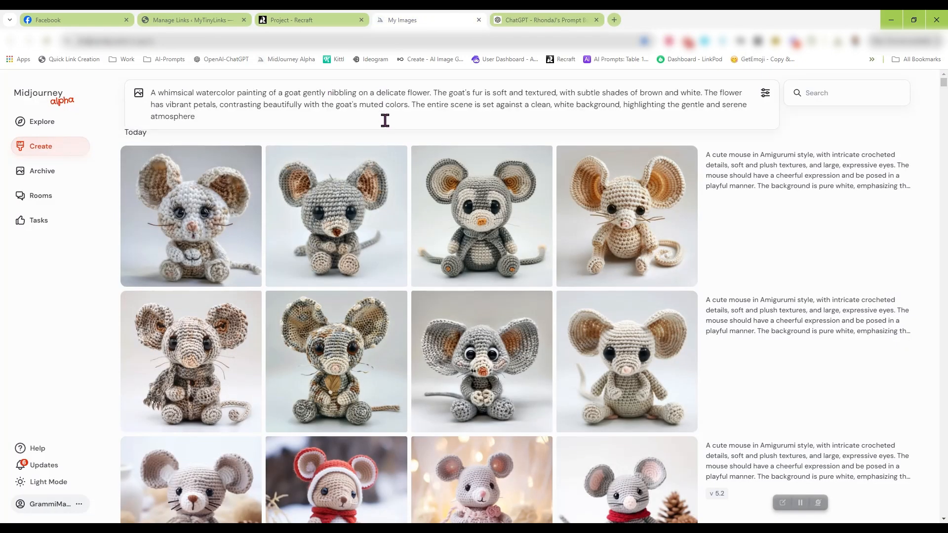
{"action": "left_click", "coordinate": [292, 19]}
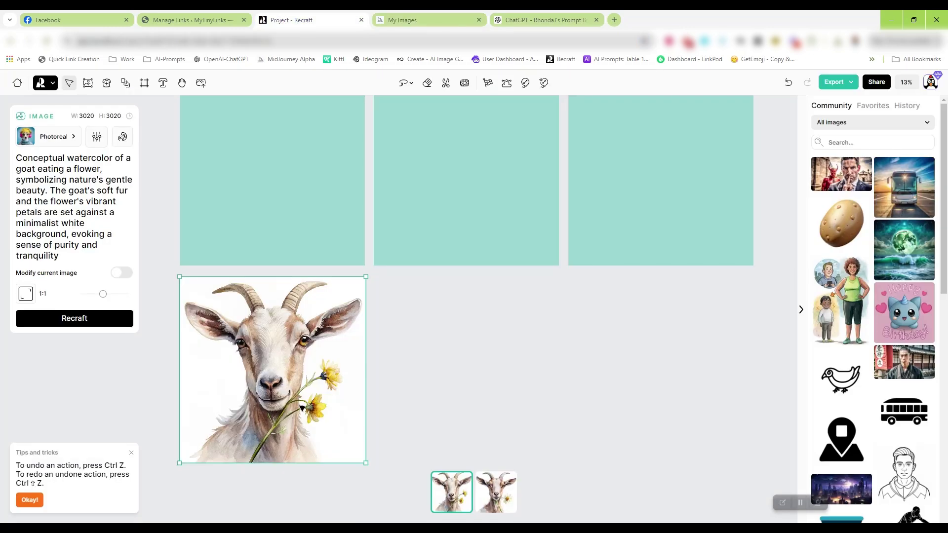
Compare the goat variants, keep the daisy goat, regenerate, and go to Midjourney's images.
{"action": "left_click", "coordinate": [496, 492]}
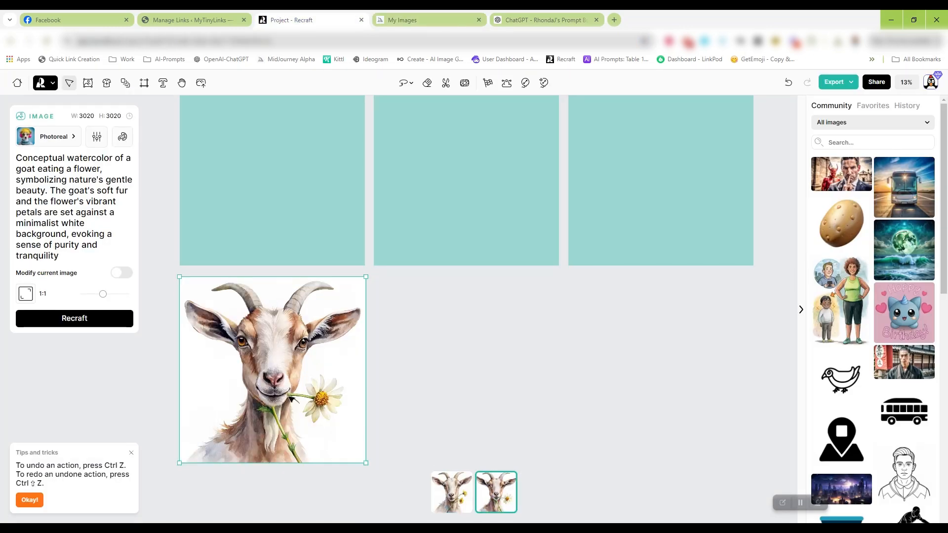
{"action": "left_click", "coordinate": [451, 492]}
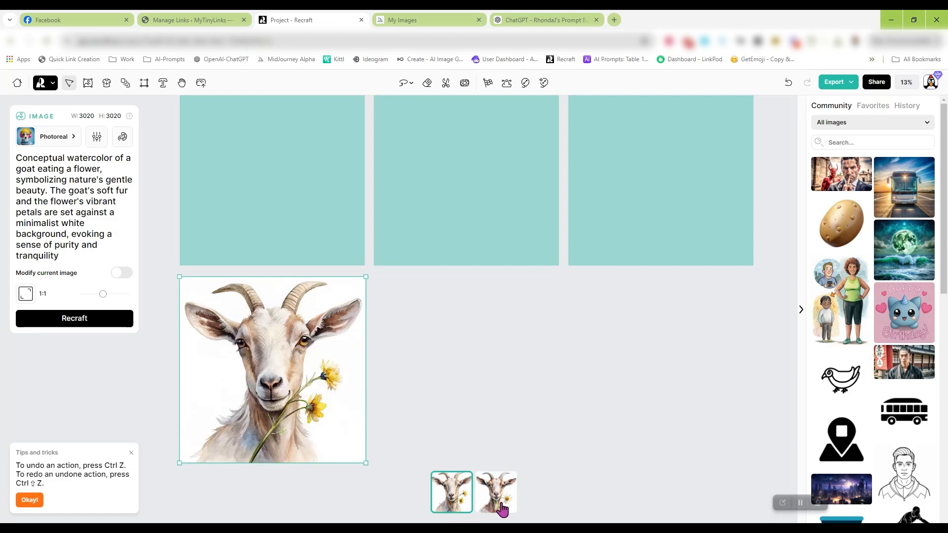
{"action": "left_click", "coordinate": [496, 492]}
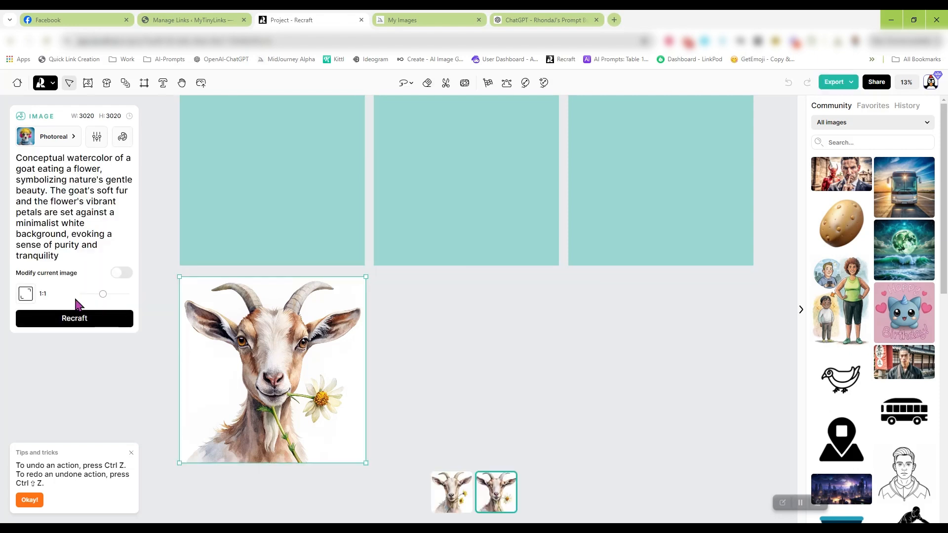
{"action": "left_click", "coordinate": [74, 318]}
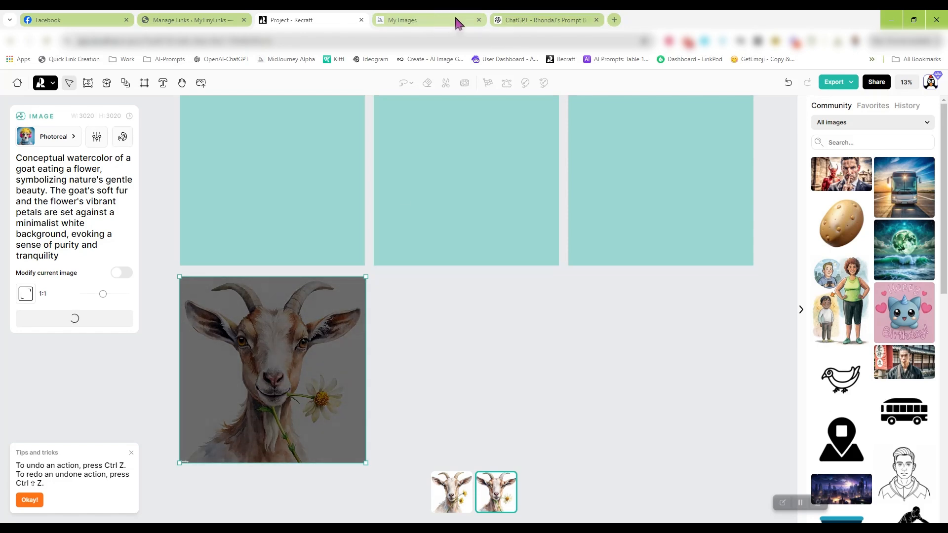
{"action": "left_click", "coordinate": [408, 20]}
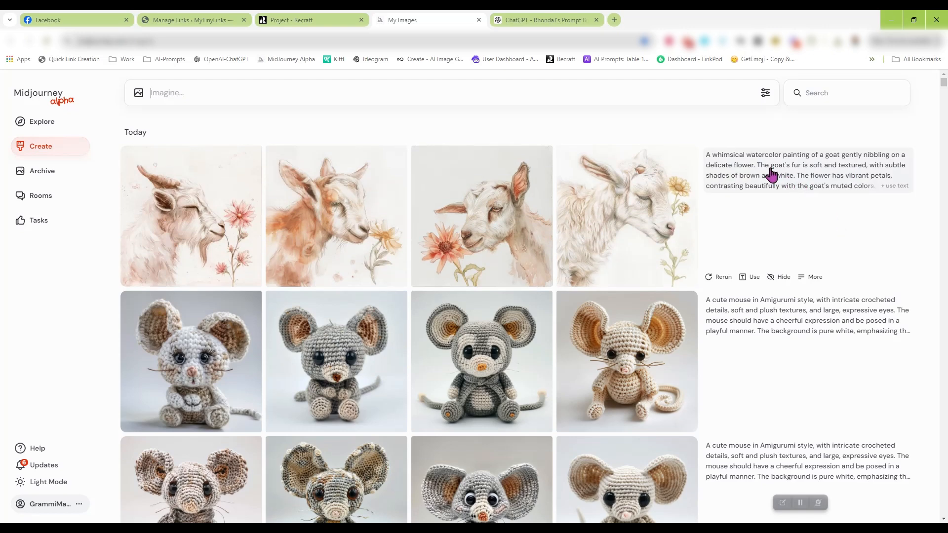
{"action": "mouse_move", "coordinate": [243, 224]}
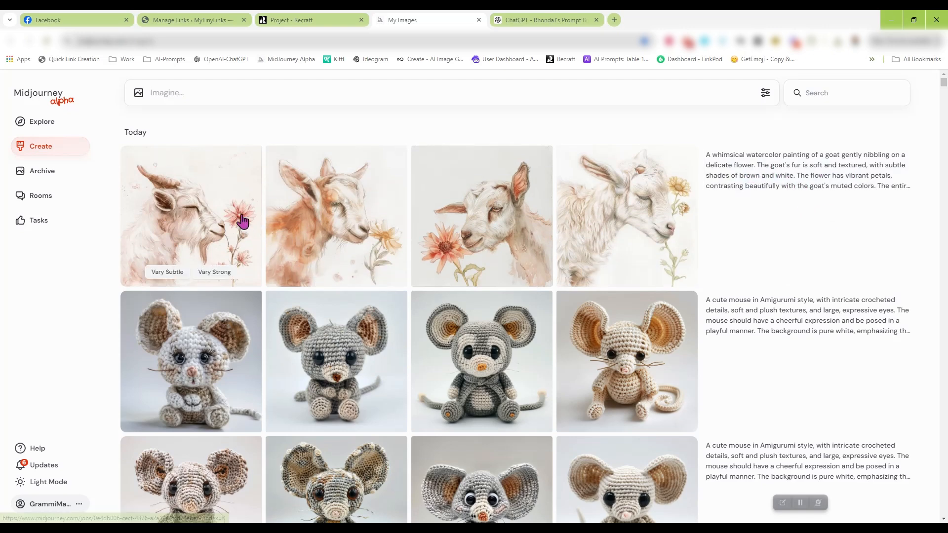
View a Midjourney goat painting full size, then return to the Recraft project.
{"action": "left_click", "coordinate": [192, 215]}
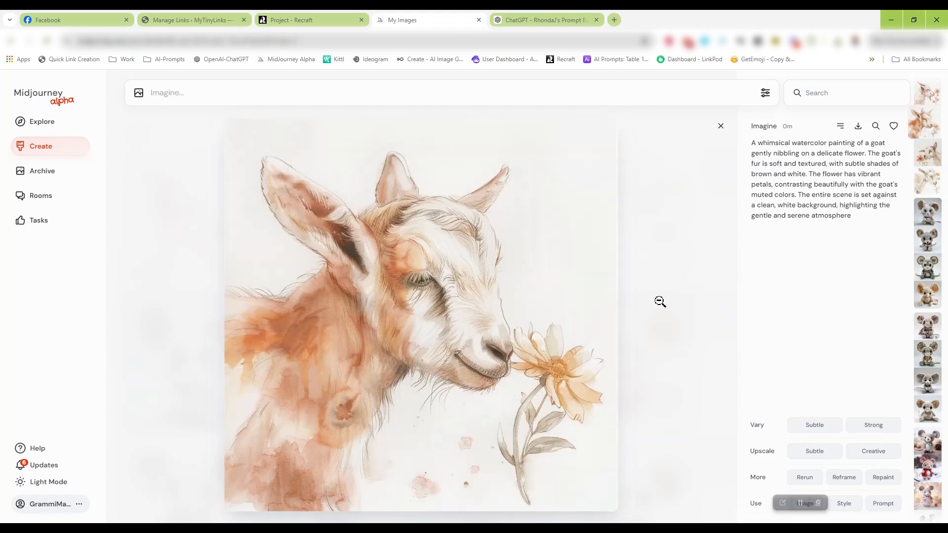
{"action": "left_click", "coordinate": [721, 126]}
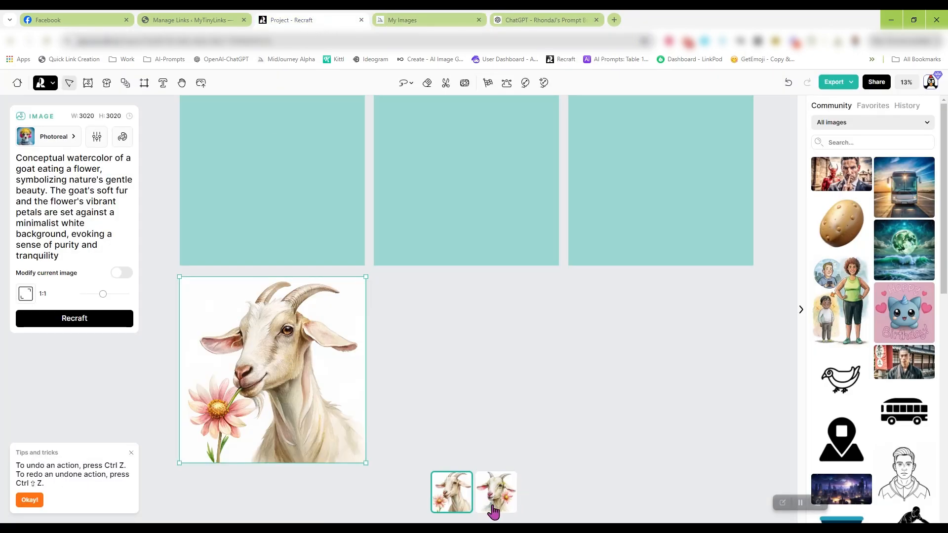
View the other goat variant, switch the style to Watercolor, and return to ChatGPT.
{"action": "left_click", "coordinate": [496, 492]}
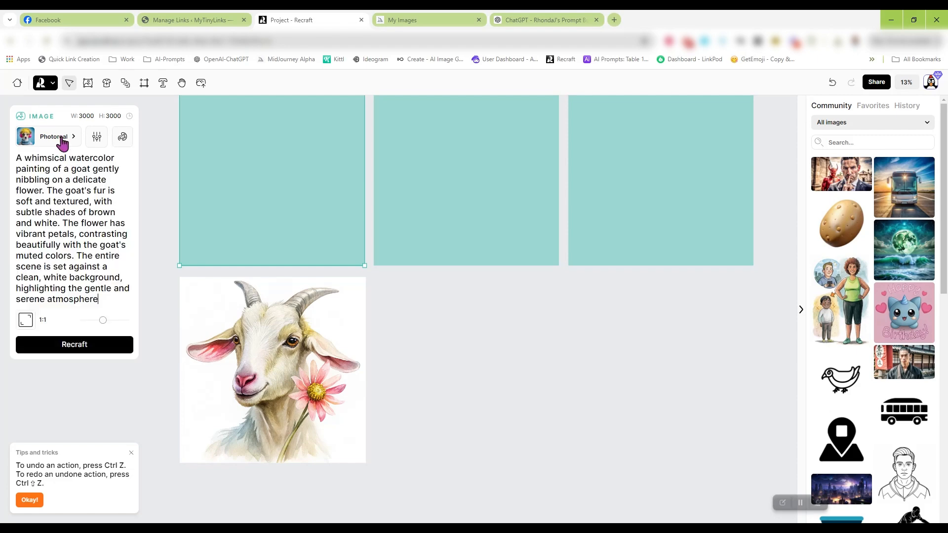
{"action": "left_click", "coordinate": [53, 137]}
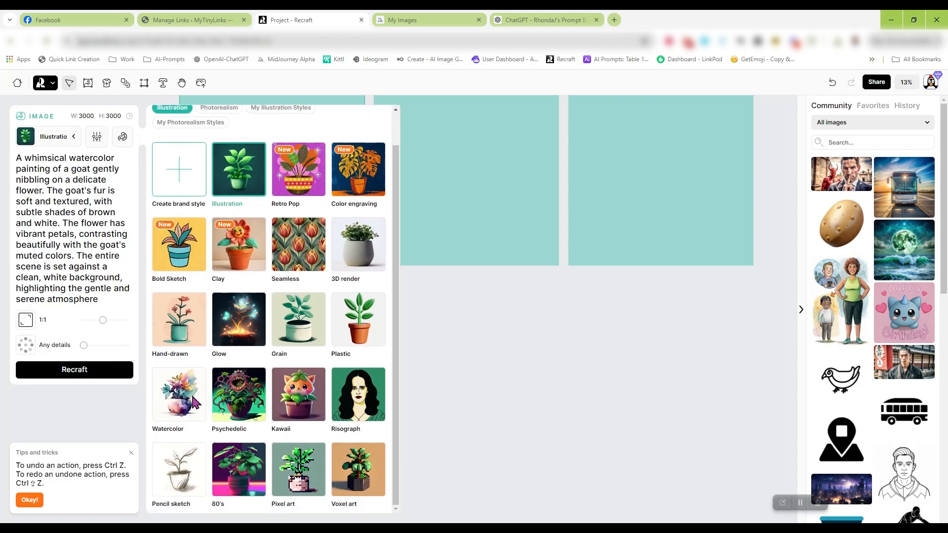
{"action": "left_click", "coordinate": [179, 395]}
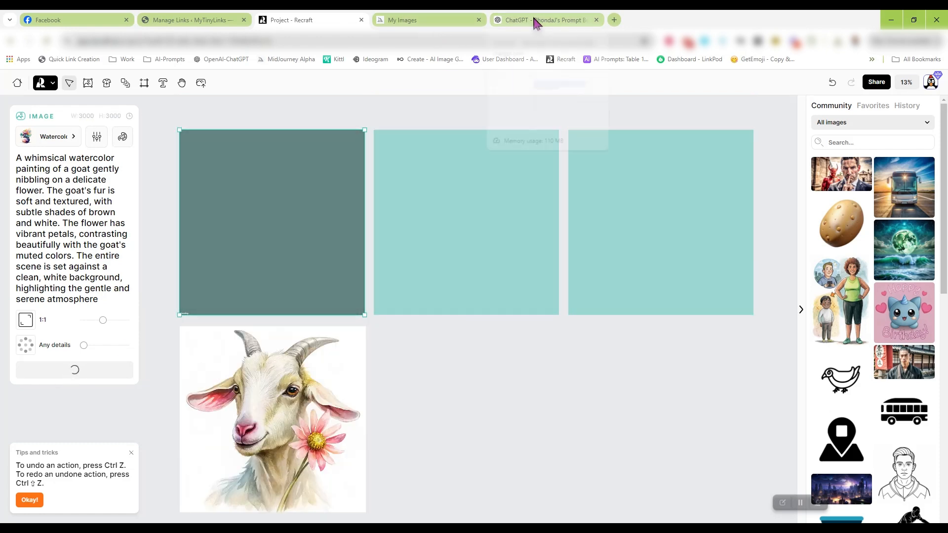
{"action": "left_click", "coordinate": [541, 20]}
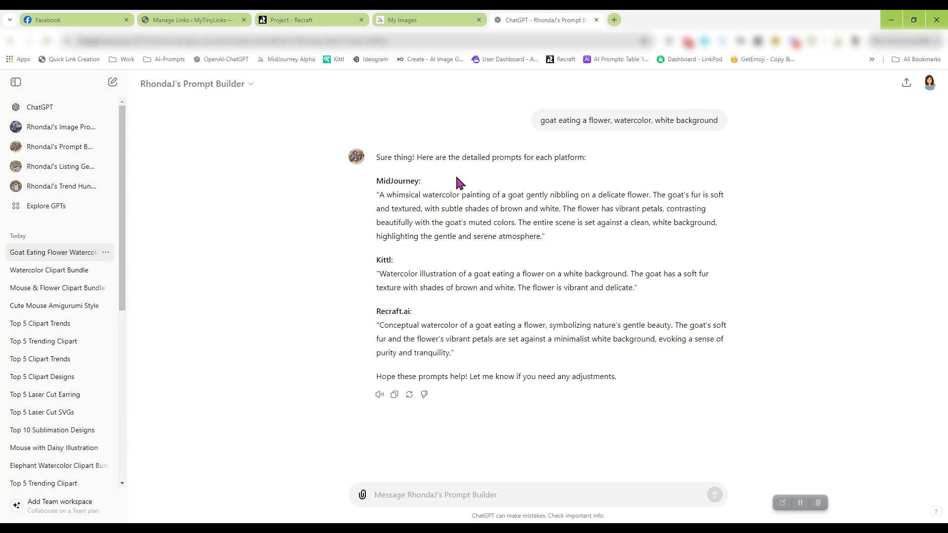
{"action": "mouse_move", "coordinate": [469, 340]}
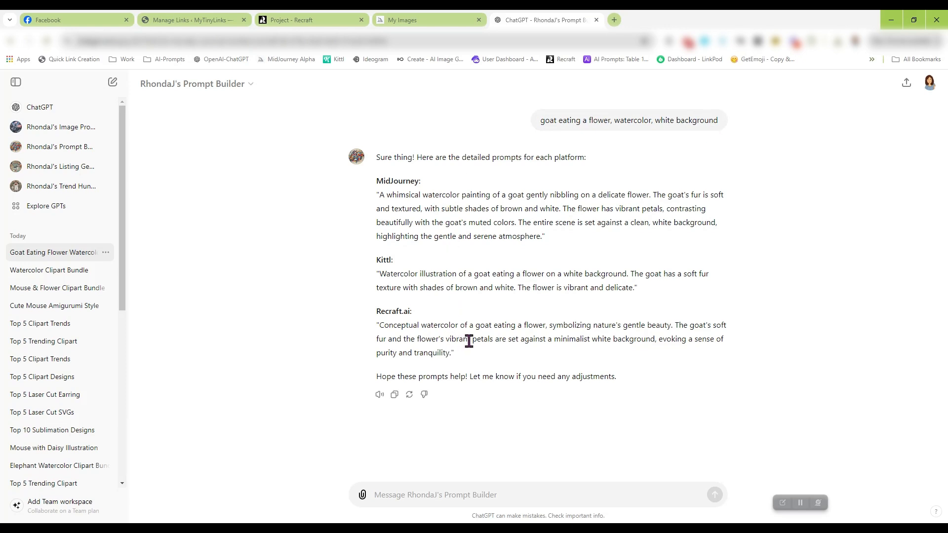
{"action": "mouse_move", "coordinate": [495, 318]}
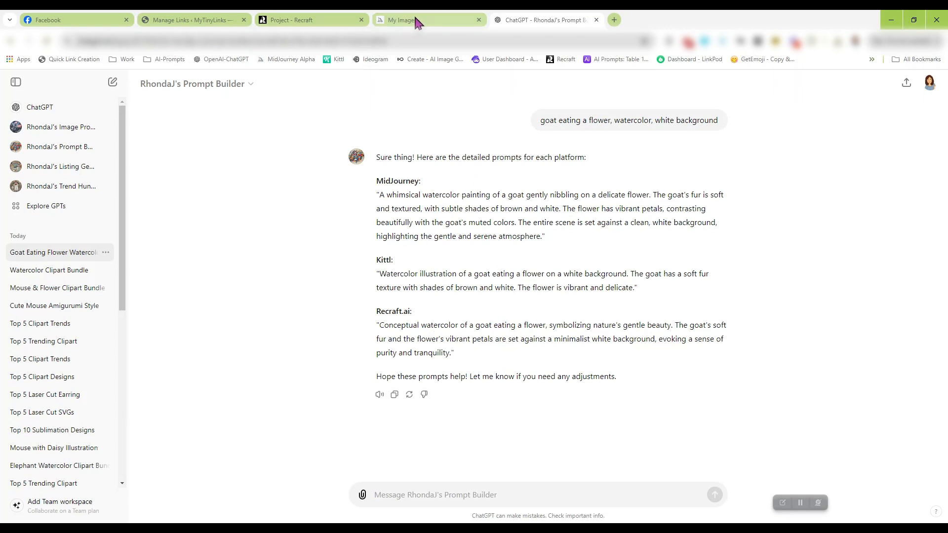
Compare the new Midjourney goat generation with Recraft's second watercolor goat variant.
{"action": "left_click", "coordinate": [408, 20]}
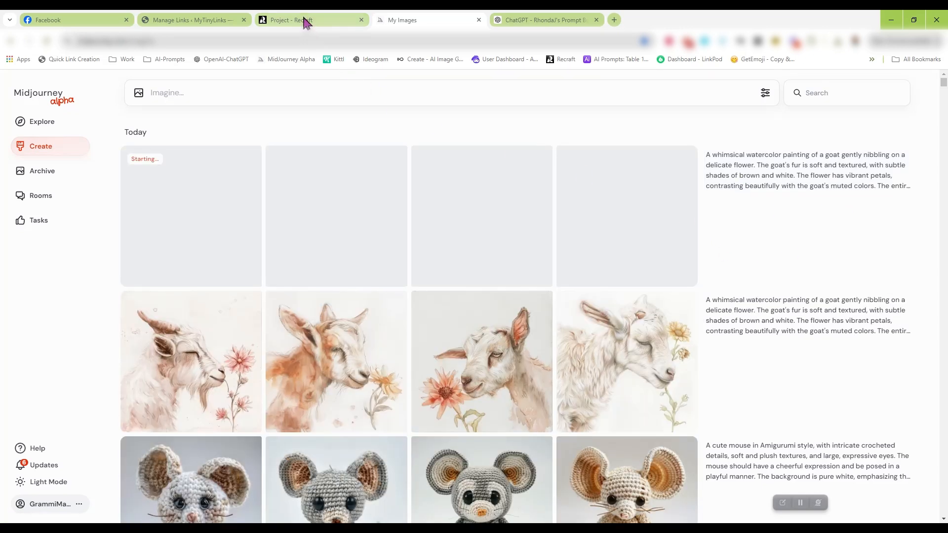
{"action": "left_click", "coordinate": [302, 20]}
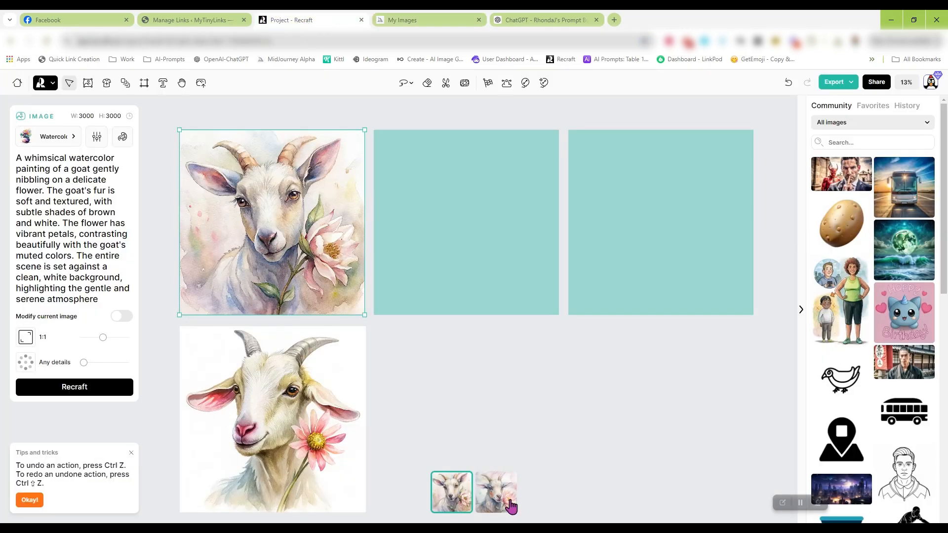
{"action": "left_click", "coordinate": [496, 492]}
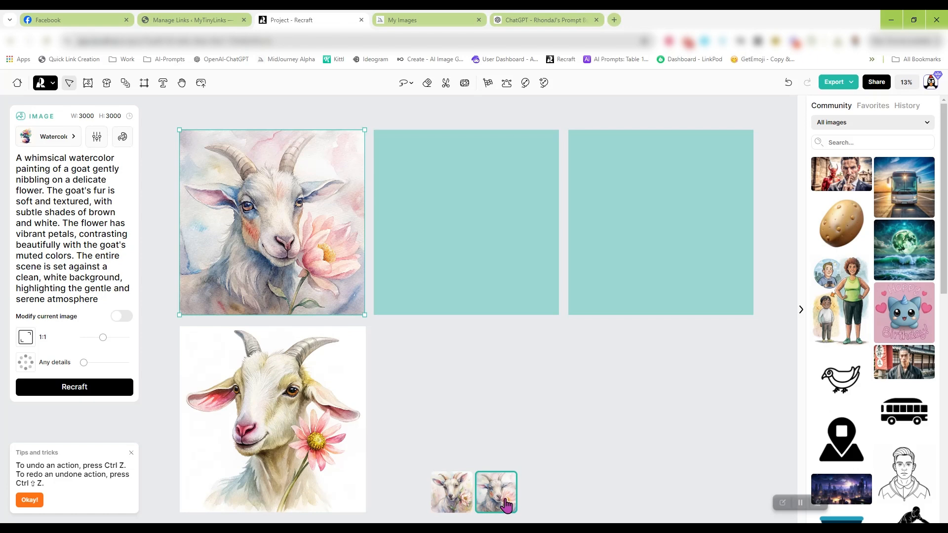
{"action": "left_click", "coordinate": [401, 19]}
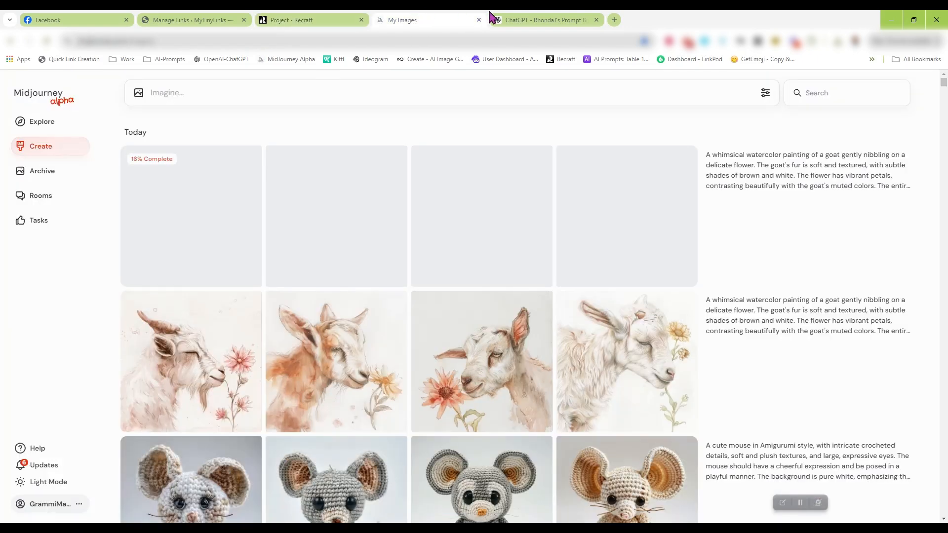
Return to the ChatGPT Prompt Builder conversation with the goat prompts.
{"action": "left_click", "coordinate": [546, 20]}
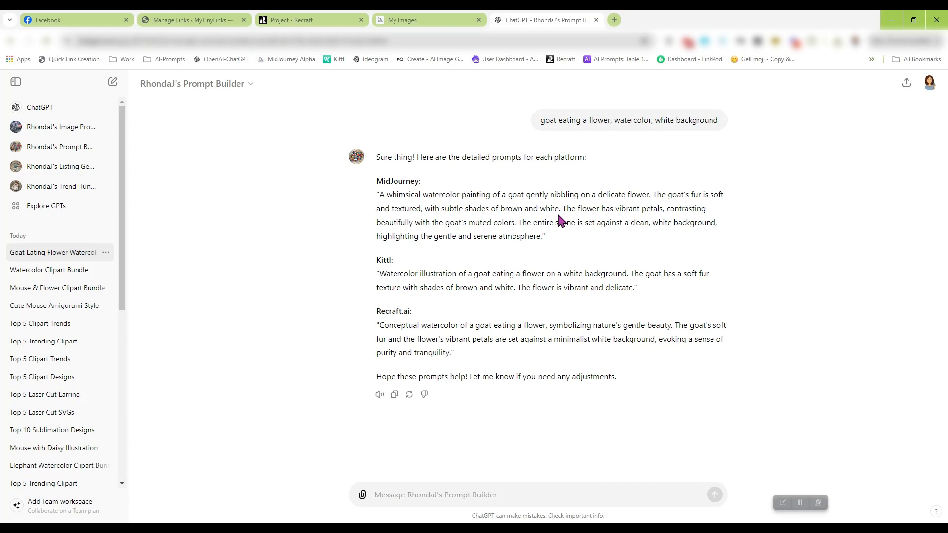
{"action": "mouse_move", "coordinate": [35, 126]}
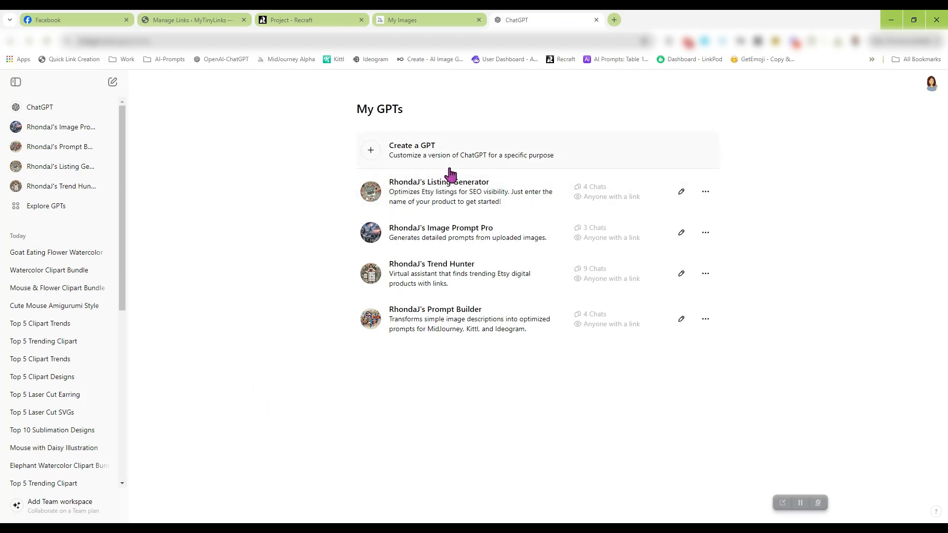
In Image Prompt Pro, attach the mouse-holding-a-flower image from the computer.
{"action": "left_click", "coordinate": [442, 228]}
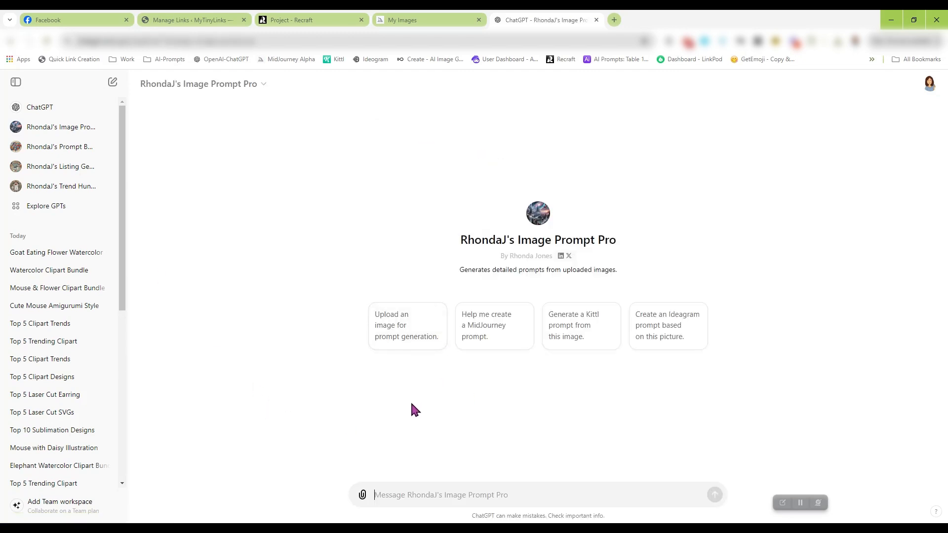
{"action": "left_click", "coordinate": [363, 495]}
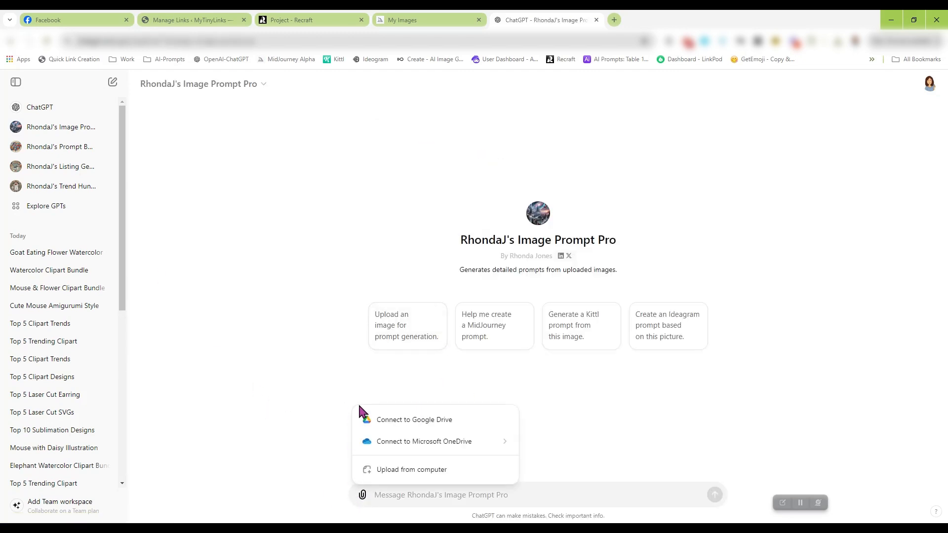
{"action": "left_click", "coordinate": [411, 470]}
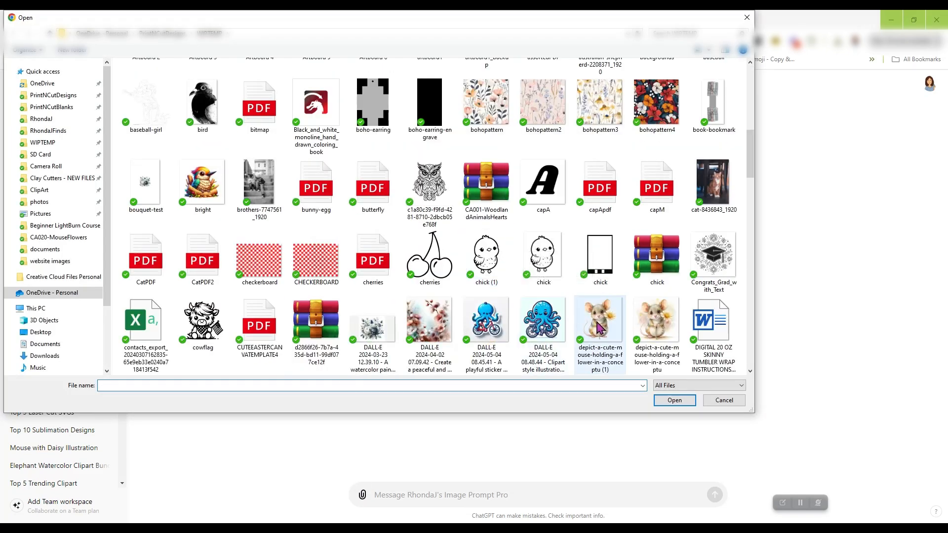
{"action": "scroll", "scroll_direction": "down", "scroll_amount": 3}
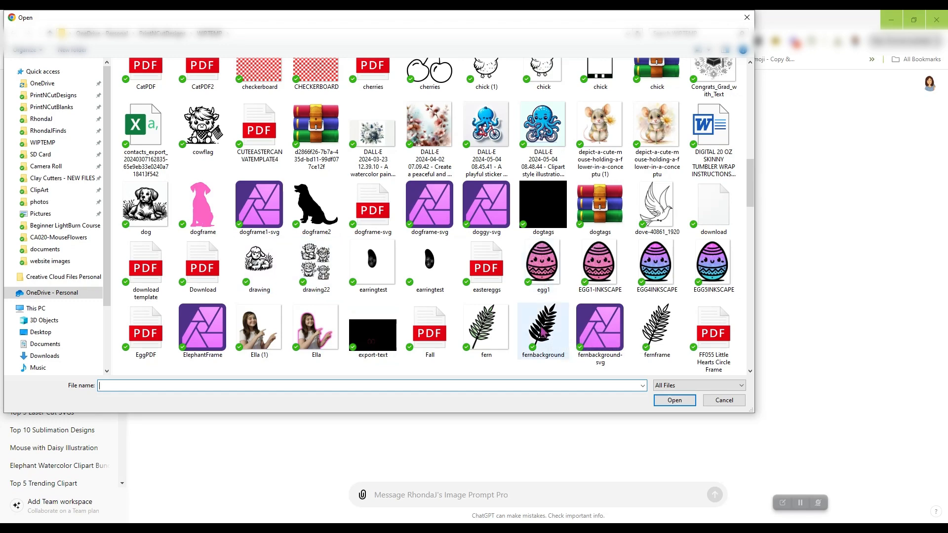
{"action": "left_click", "coordinate": [656, 126]}
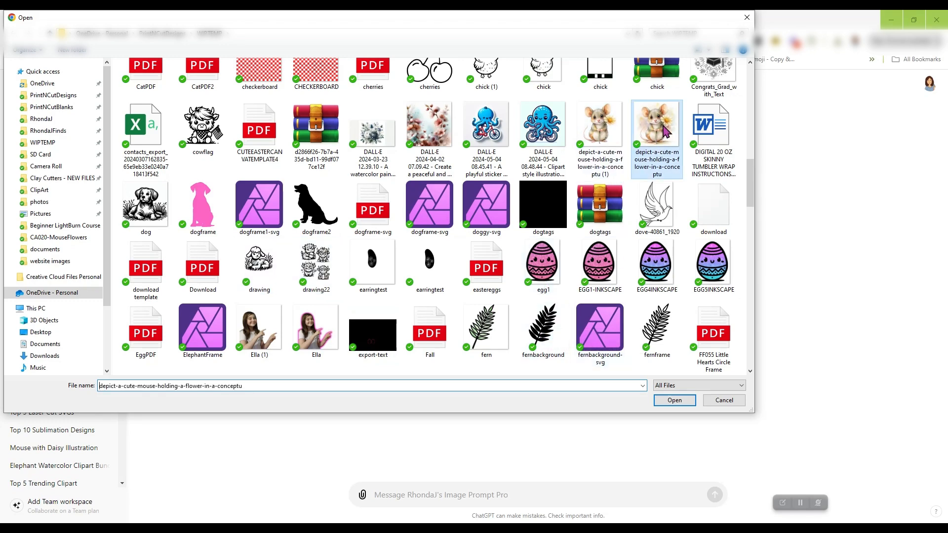
{"action": "left_click", "coordinate": [675, 400]}
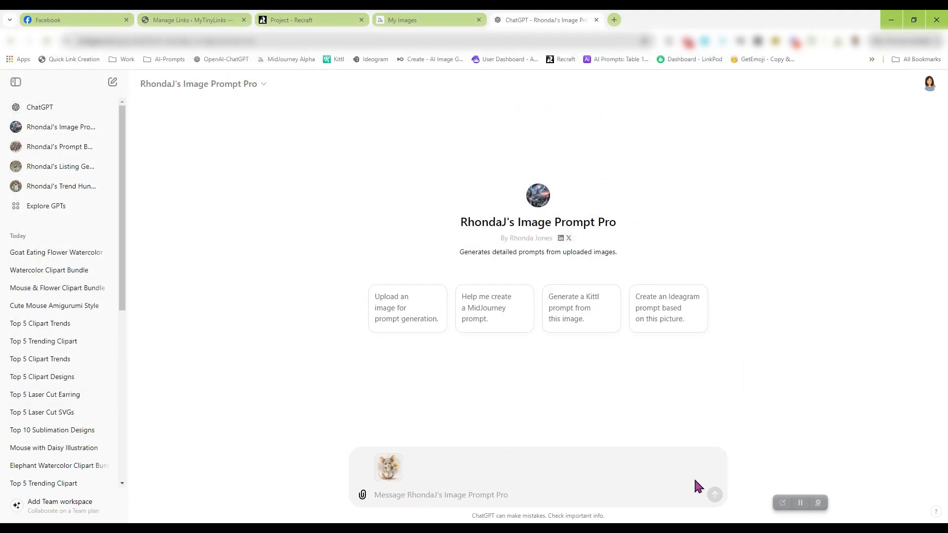
{"action": "mouse_move", "coordinate": [704, 494]}
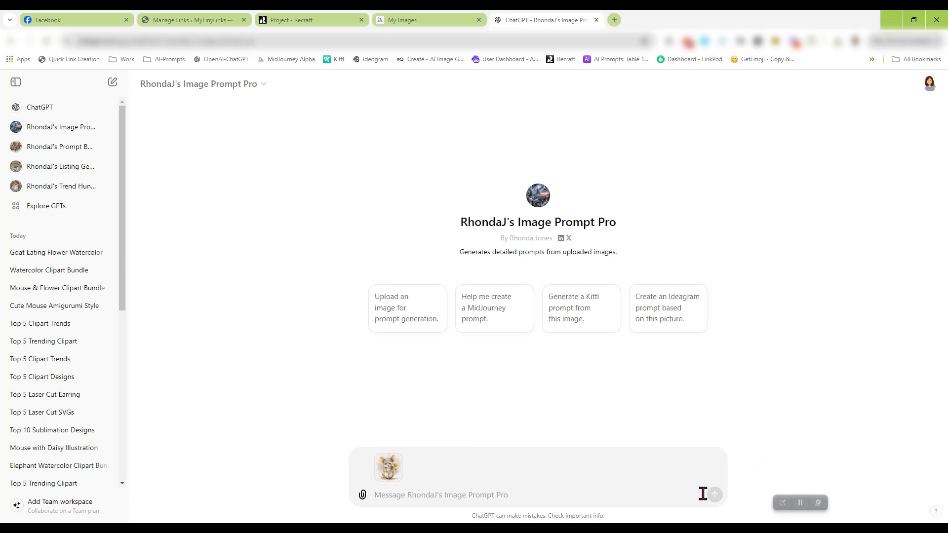
Send the mouse image and review the generated MidJourney, Kittl and Ideogram watercolor prompts.
{"action": "left_click", "coordinate": [715, 495]}
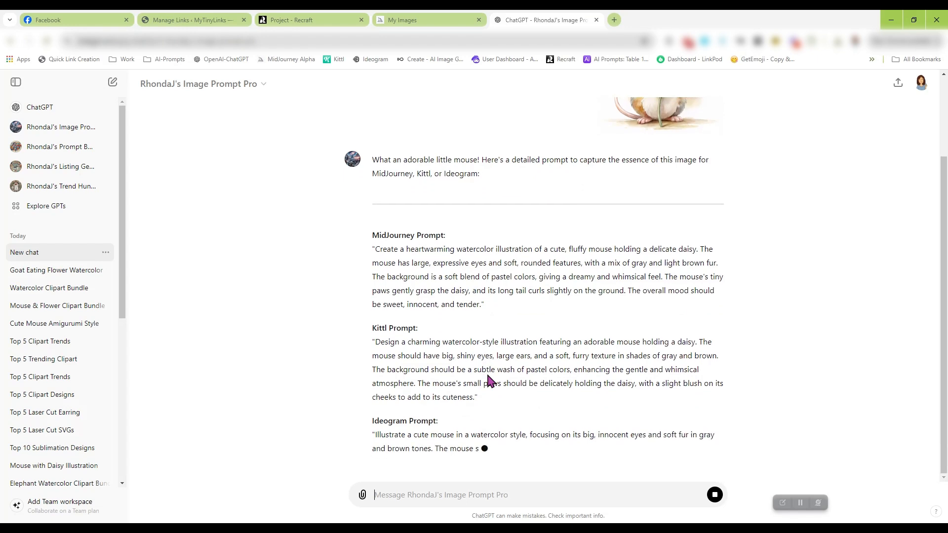
{"action": "scroll", "scroll_direction": "down", "scroll_amount": 3}
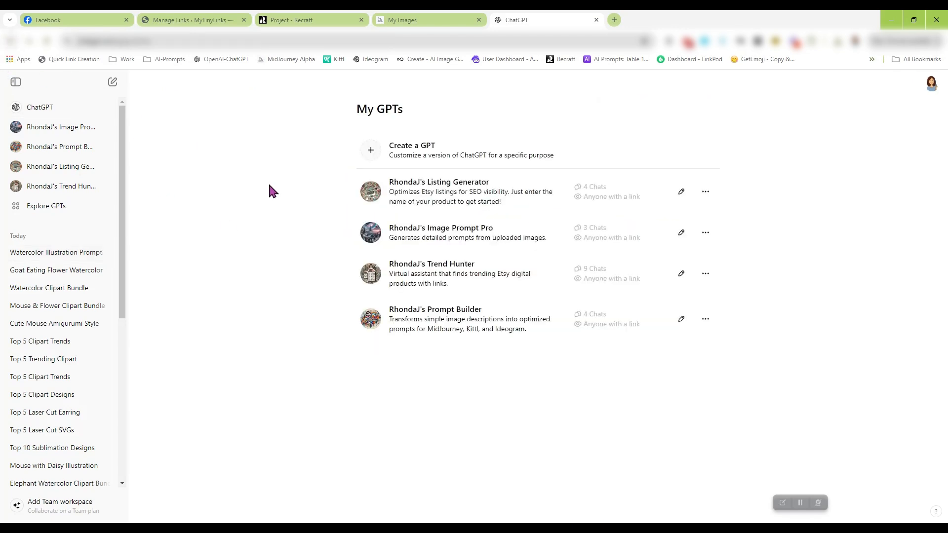
{"action": "mouse_move", "coordinate": [502, 277]}
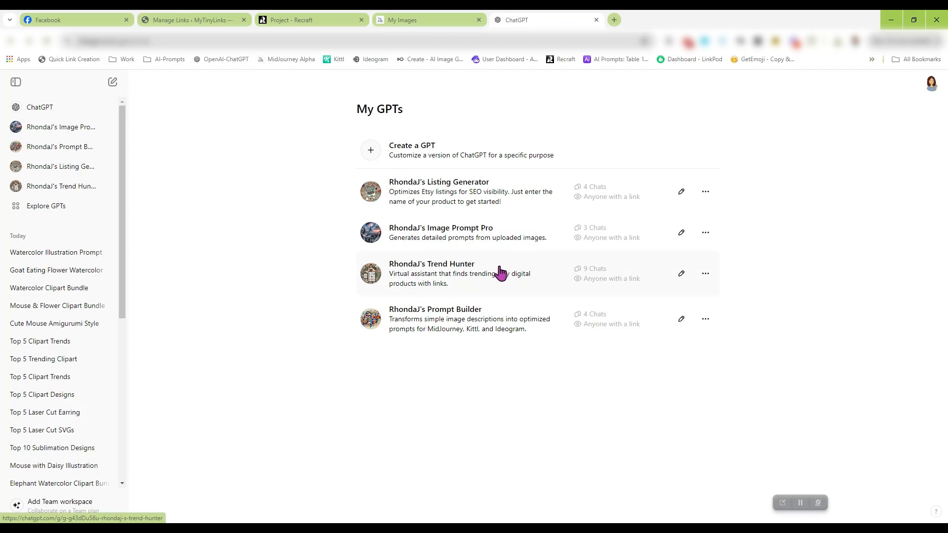
Ask Trend Hunter for 'top 5 trending clipart bundles this week'.
{"action": "left_click", "coordinate": [432, 264]}
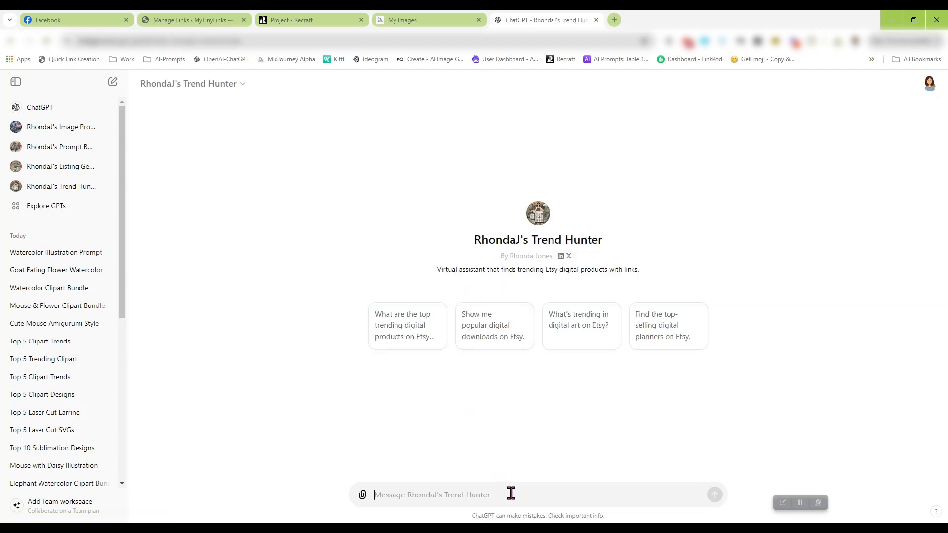
{"action": "type", "text": "top 5"}
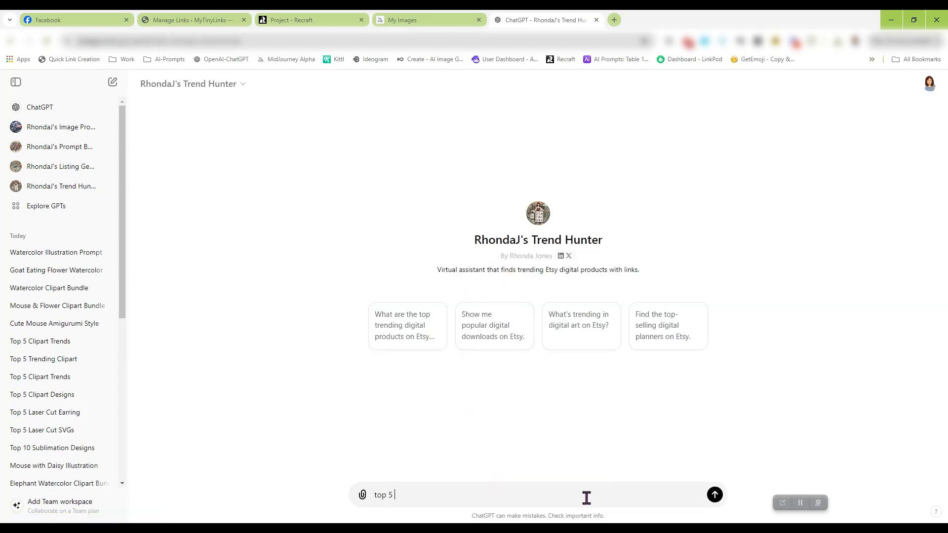
{"action": "type", "text": "trending clipart bundles this we"}
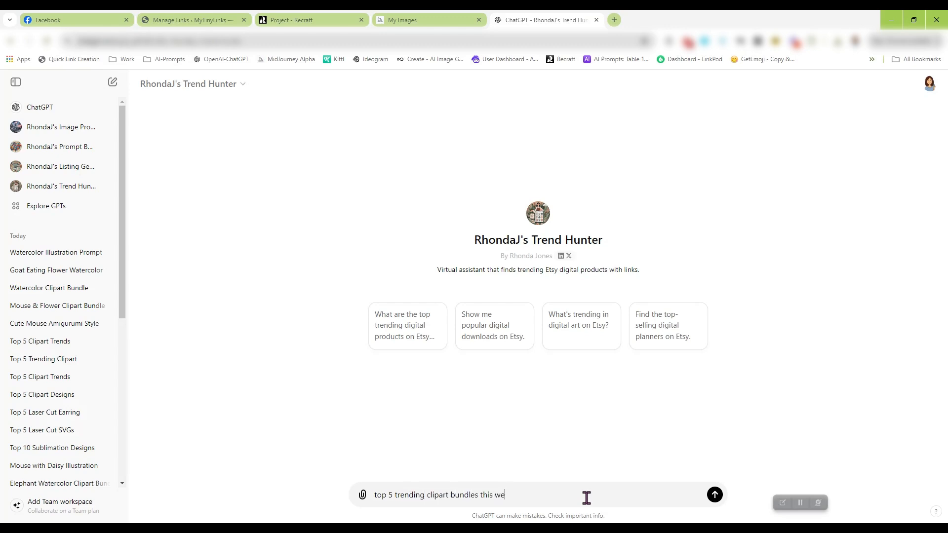
{"action": "left_click", "coordinate": [715, 495]}
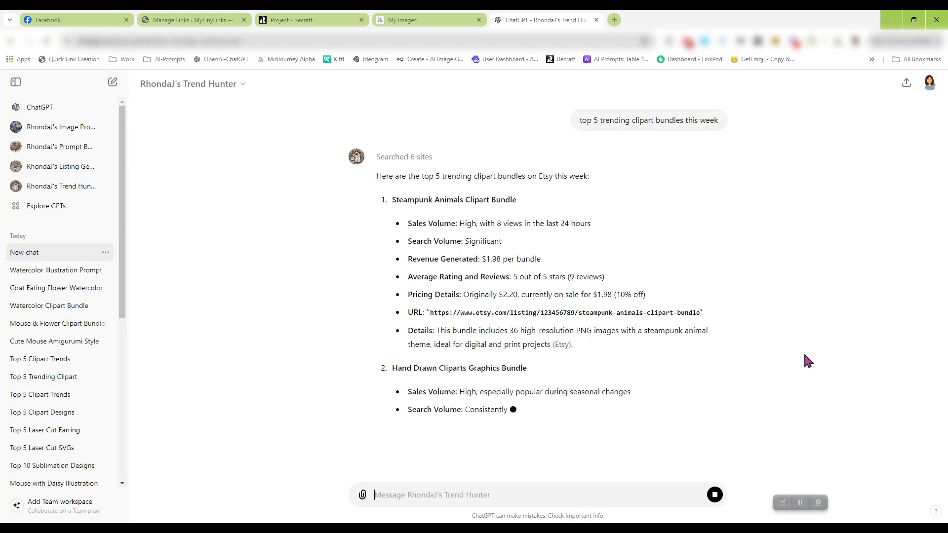
Scroll through Trend Hunter's five Etsy clipart bundles, Steampunk Animals to Trending Now, then back up.
{"action": "scroll", "scroll_direction": "down", "scroll_amount": 3}
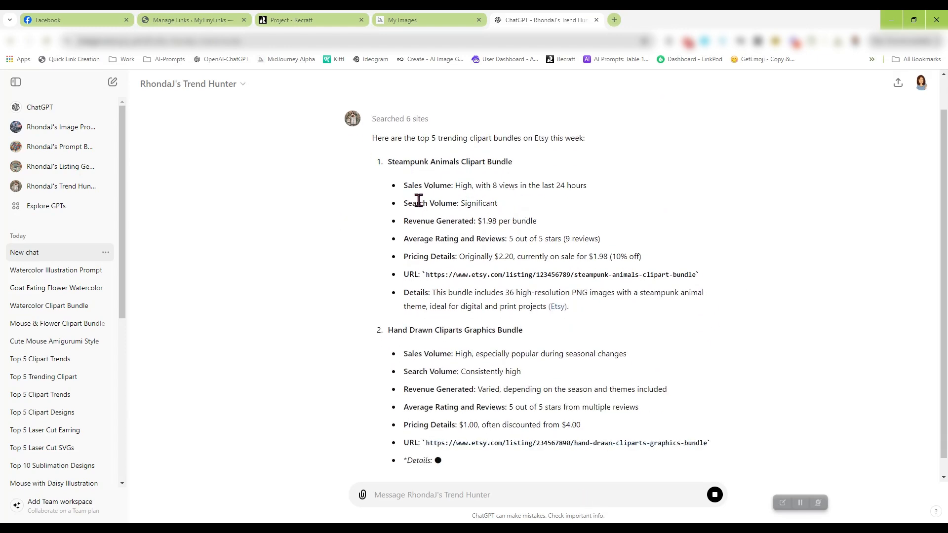
{"action": "scroll", "scroll_direction": "down", "scroll_amount": 3}
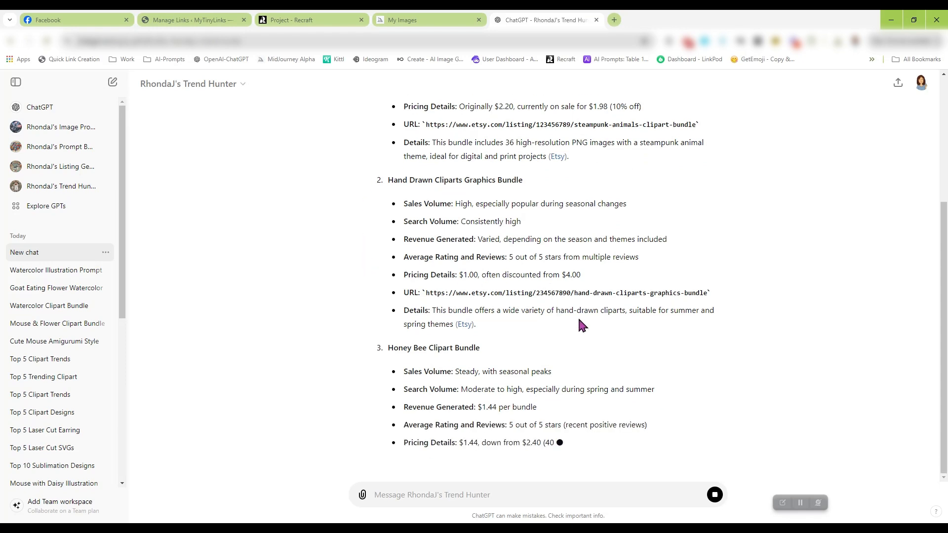
{"action": "scroll", "scroll_direction": "down", "scroll_amount": 3}
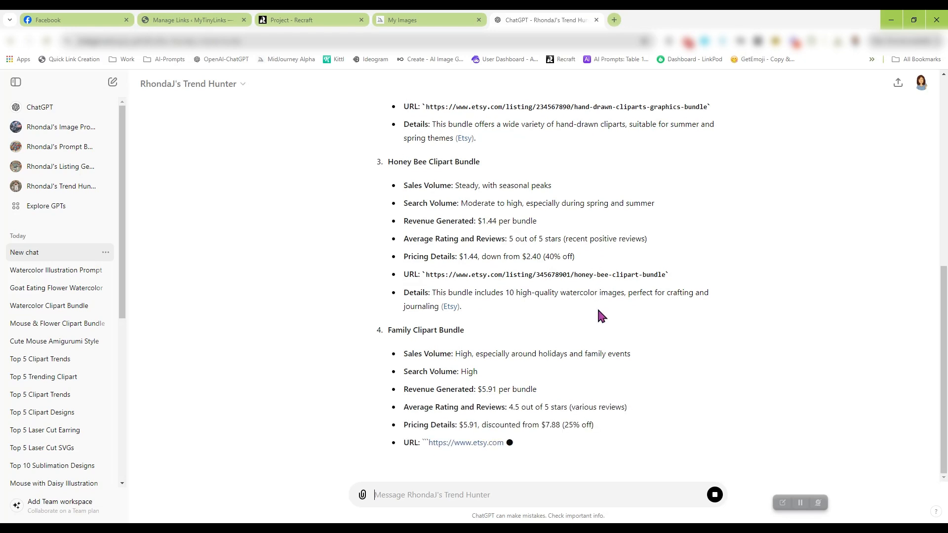
{"action": "scroll", "scroll_direction": "down", "scroll_amount": 3}
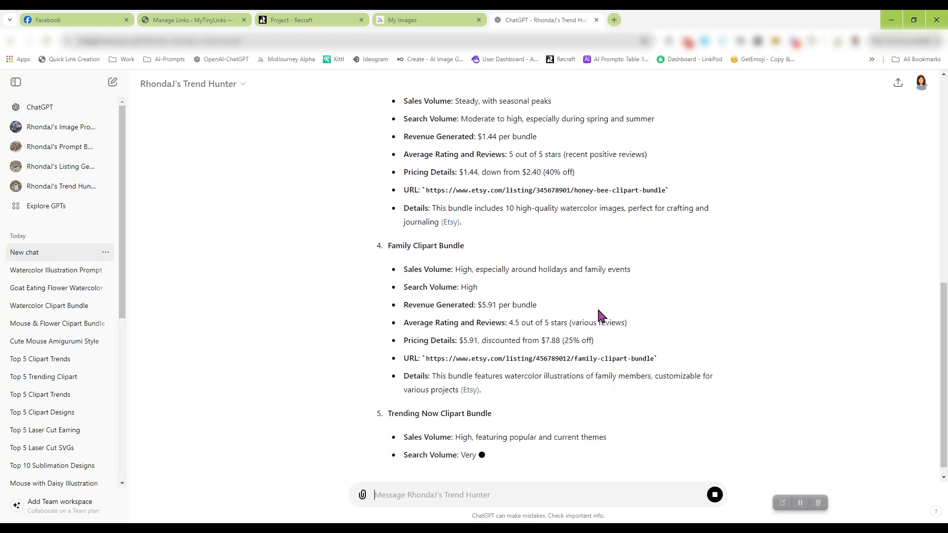
{"action": "scroll", "scroll_direction": "down", "scroll_amount": 3}
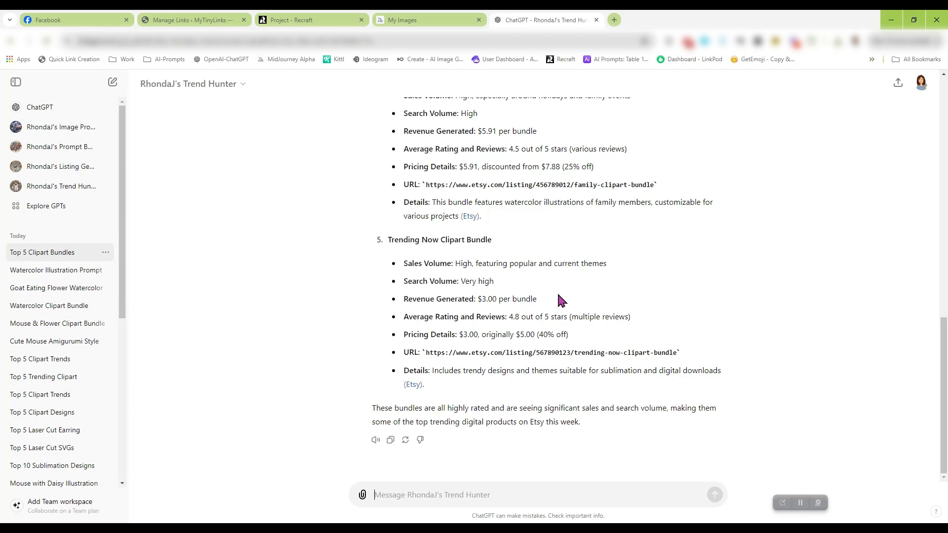
{"action": "mouse_move", "coordinate": [574, 318]}
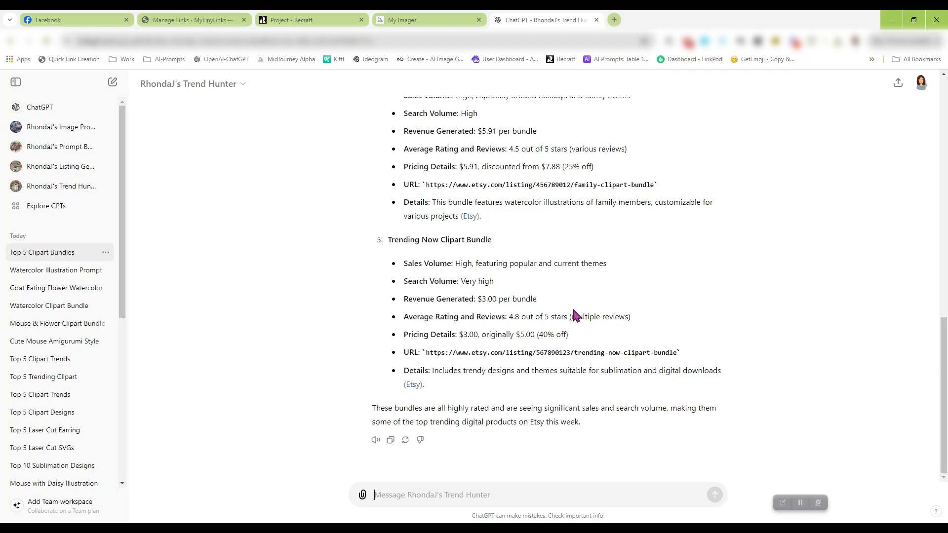
{"action": "scroll", "scroll_direction": "up", "scroll_amount": 3}
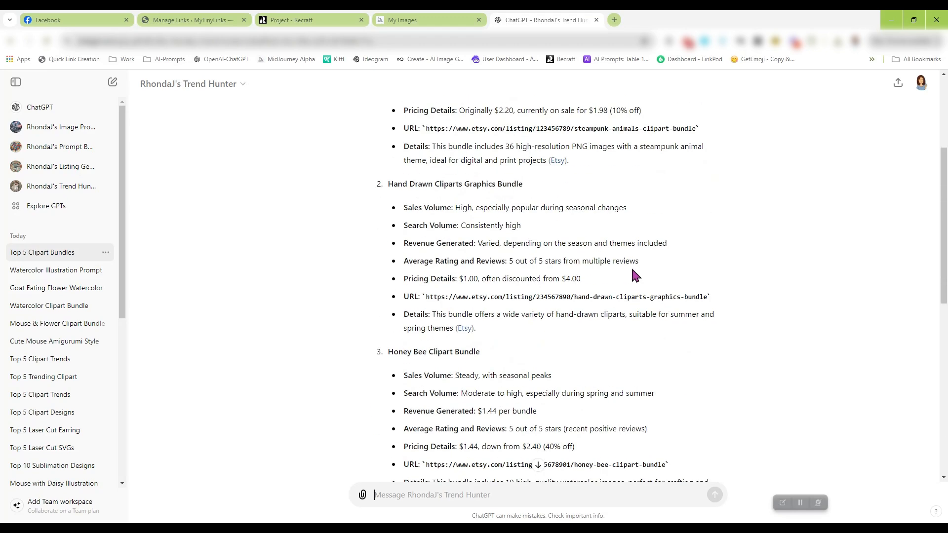